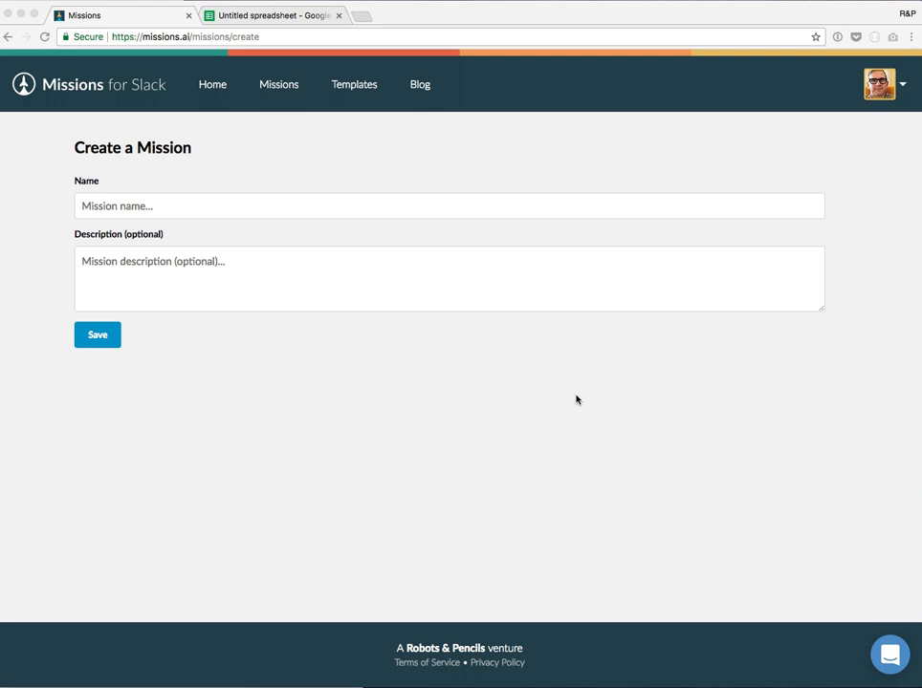
{"action": "mouse_move", "coordinate": [264, 184]}
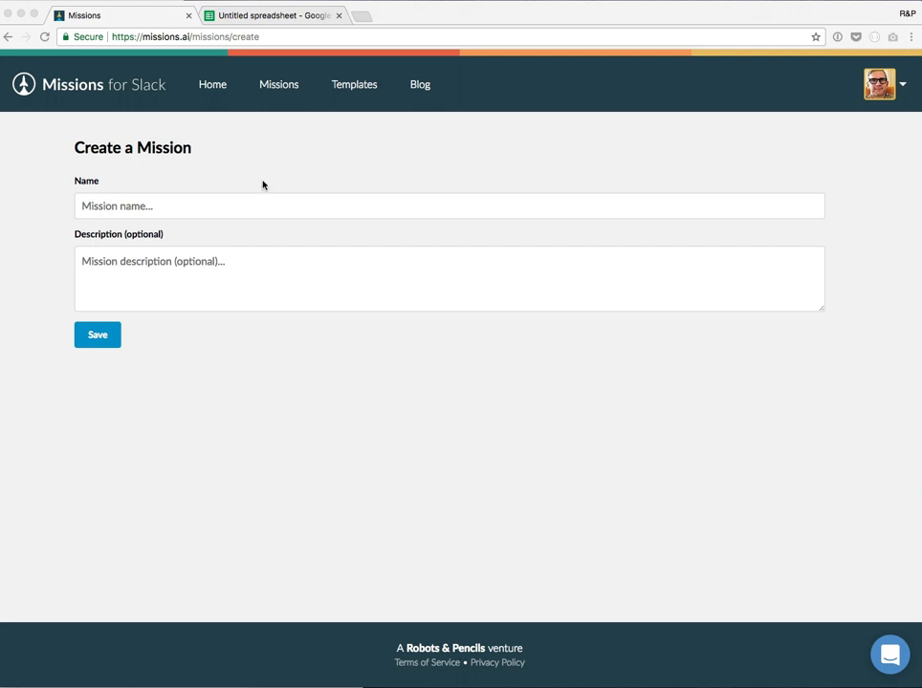
{"action": "mouse_move", "coordinate": [246, 151]}
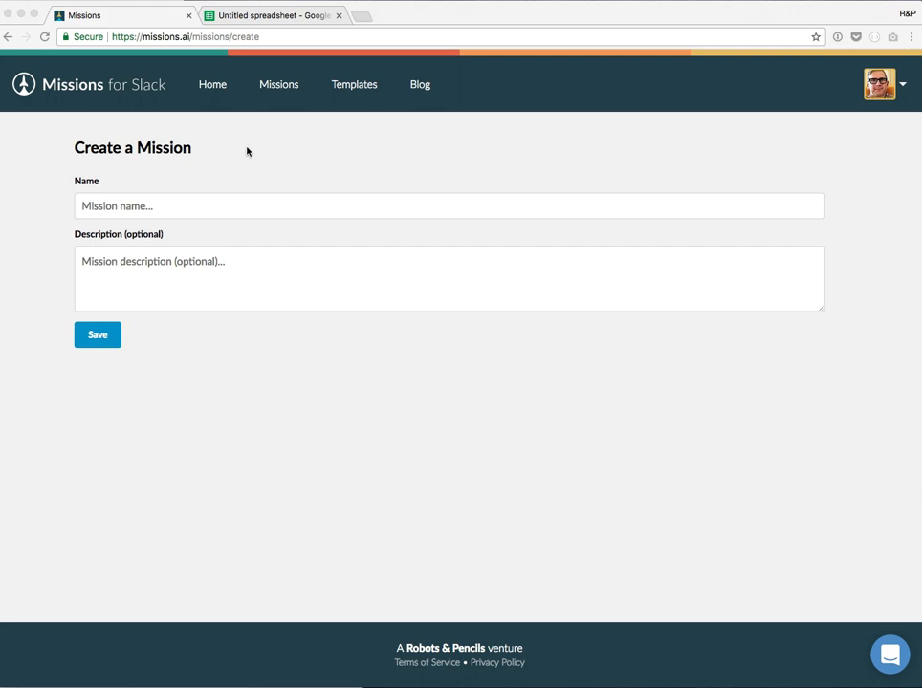
{"action": "mouse_move", "coordinate": [251, 149]}
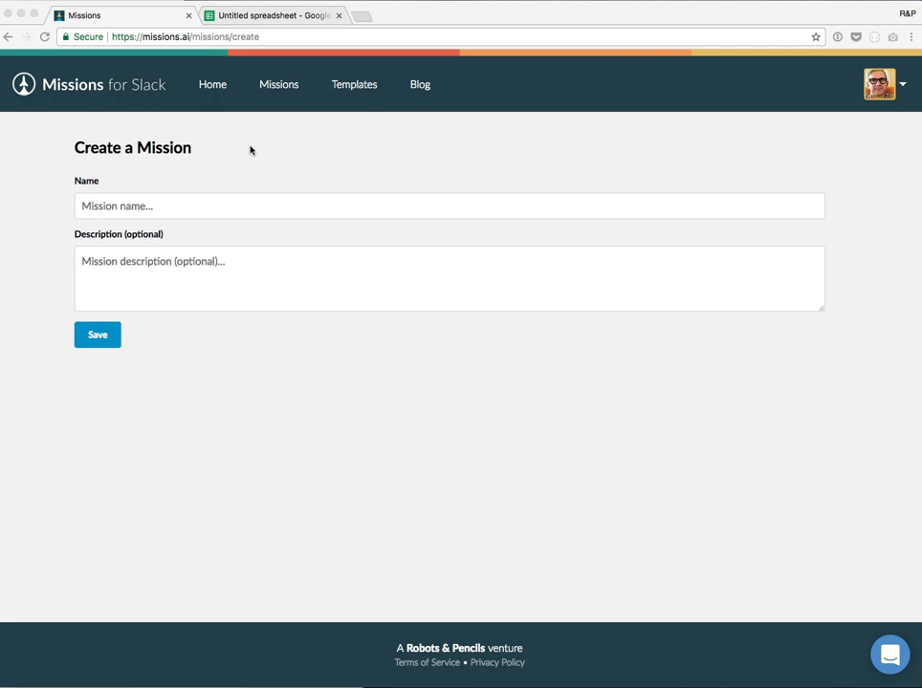
{"action": "mouse_move", "coordinate": [235, 161]}
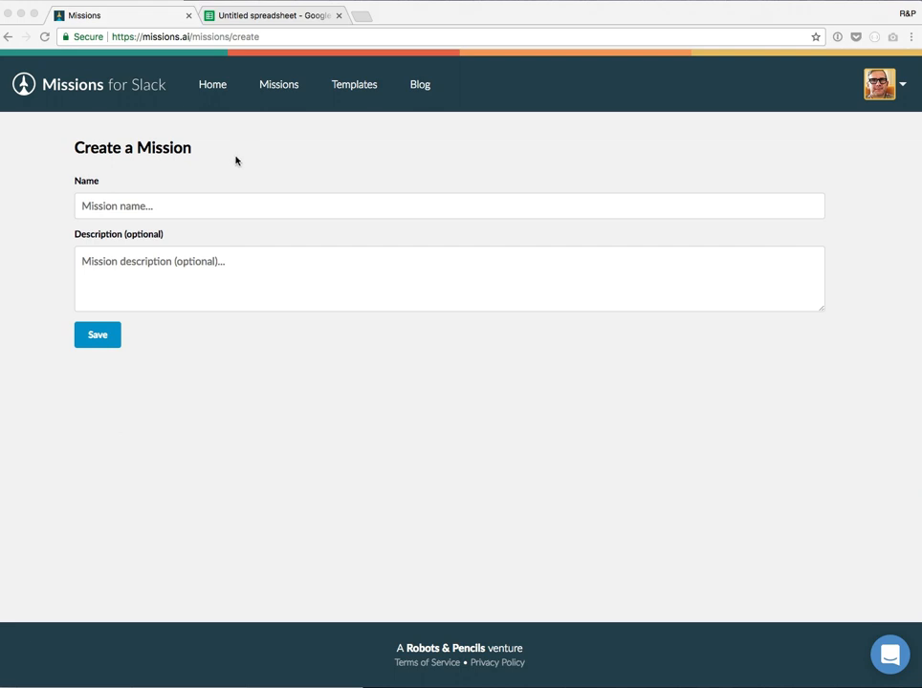
Name the new mission 'PTO Request' and save it.
{"action": "left_click", "coordinate": [272, 15]}
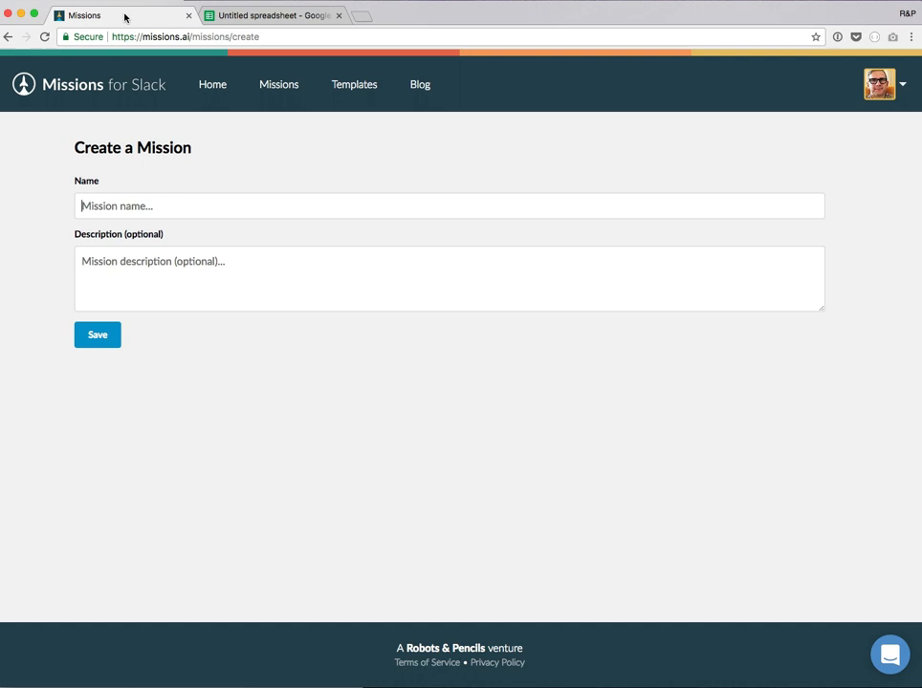
{"action": "left_click", "coordinate": [142, 207]}
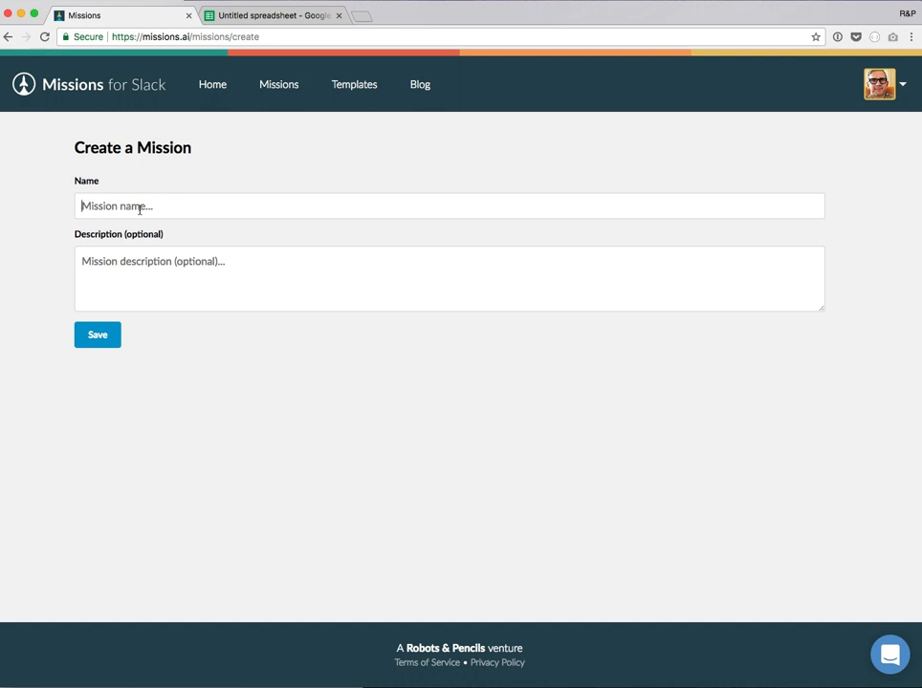
{"action": "type", "text": "PTO Request"}
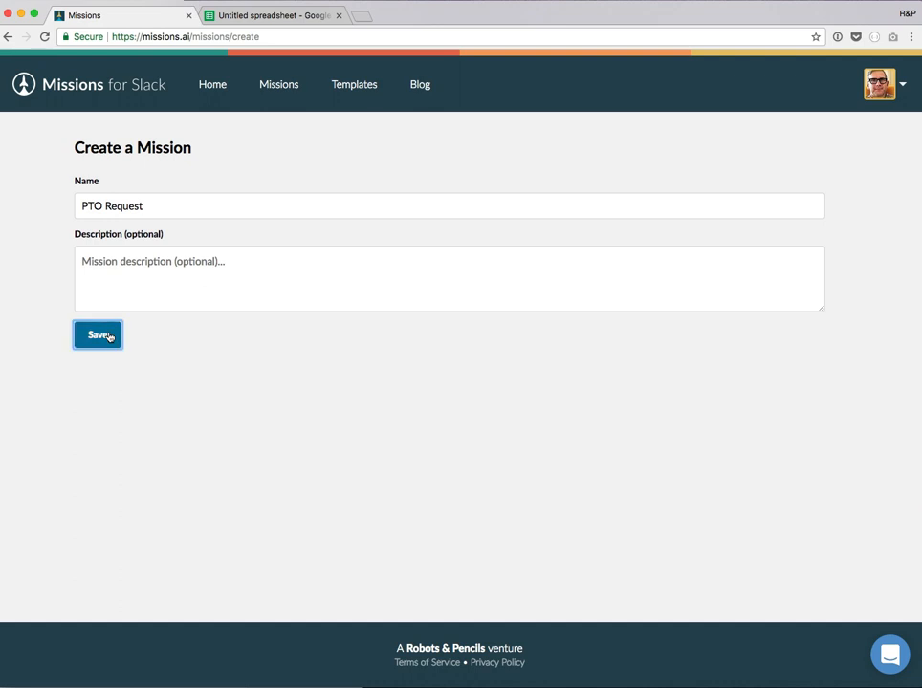
{"action": "left_click", "coordinate": [96, 335]}
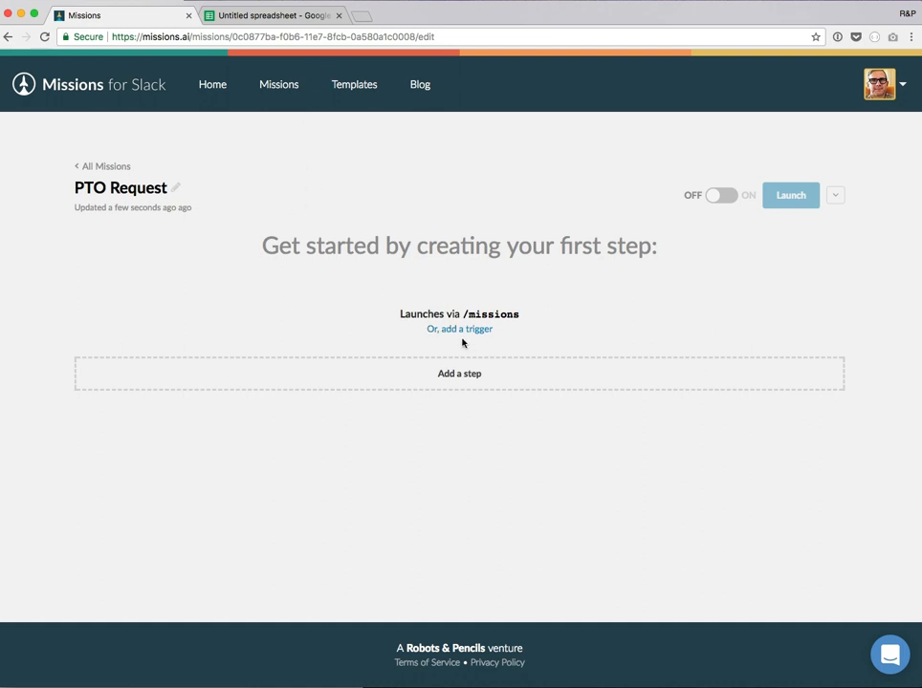
Add a trigger installed into #cory-test and begin its dialog form.
{"action": "left_click", "coordinate": [459, 328]}
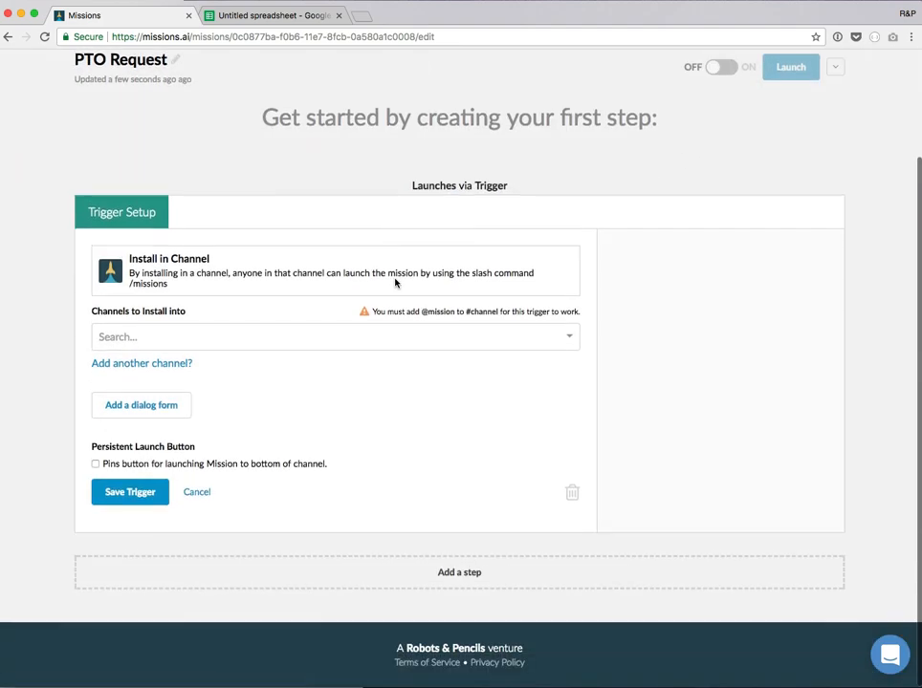
{"action": "type", "text": "cor"}
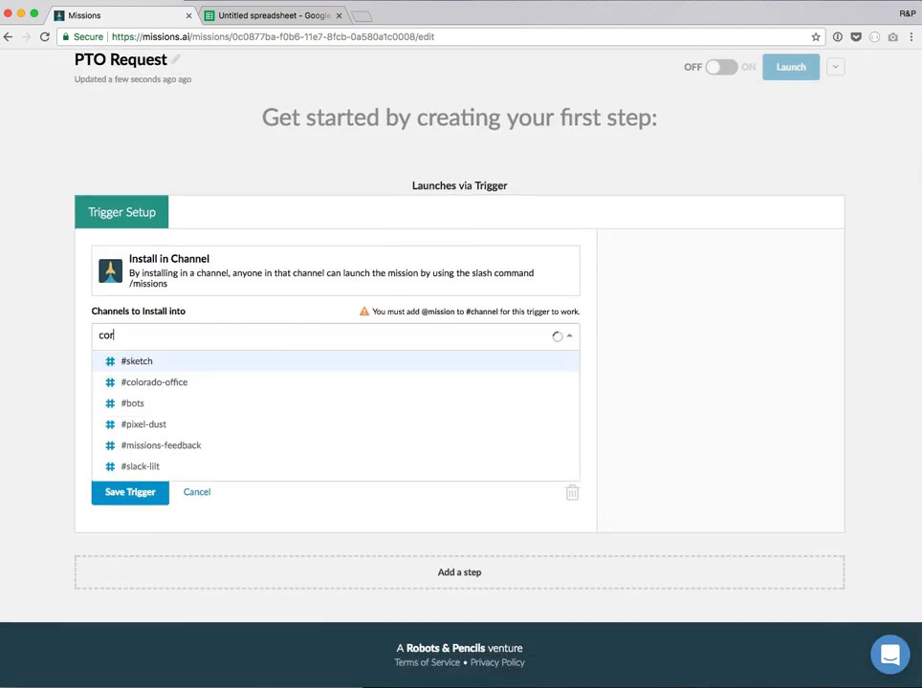
{"action": "left_click", "coordinate": [138, 359]}
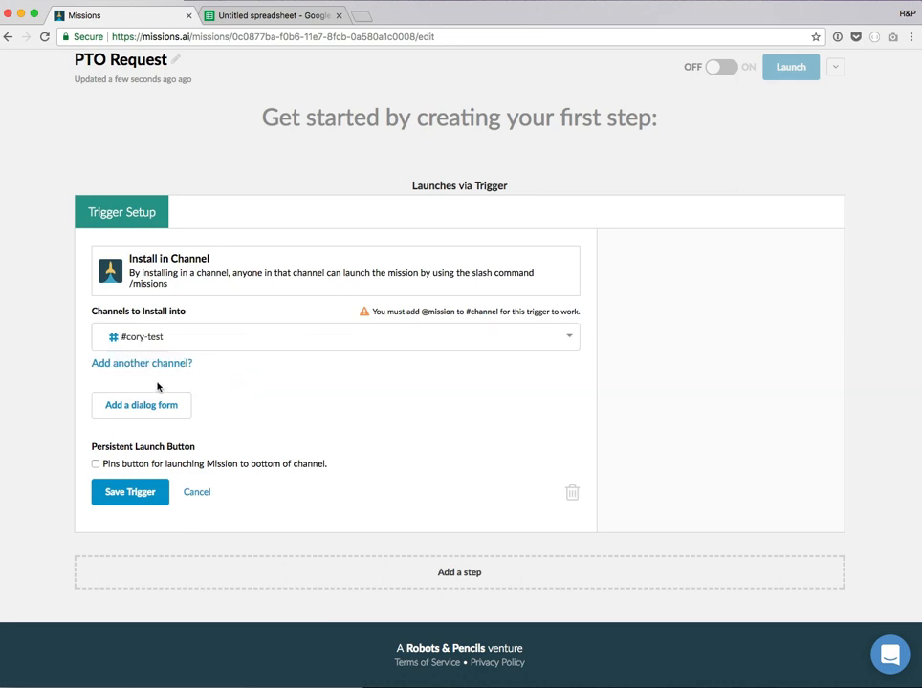
{"action": "left_click", "coordinate": [141, 406]}
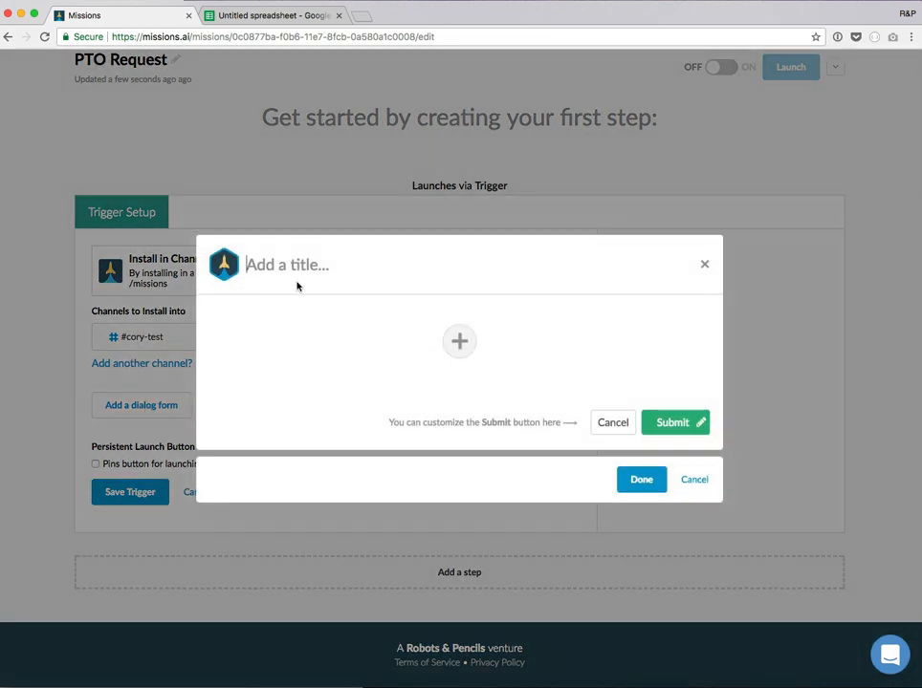
Title the form 'PTO Request' with a text field 'When do you need off?' and attach it.
{"action": "type", "text": "PTO"}
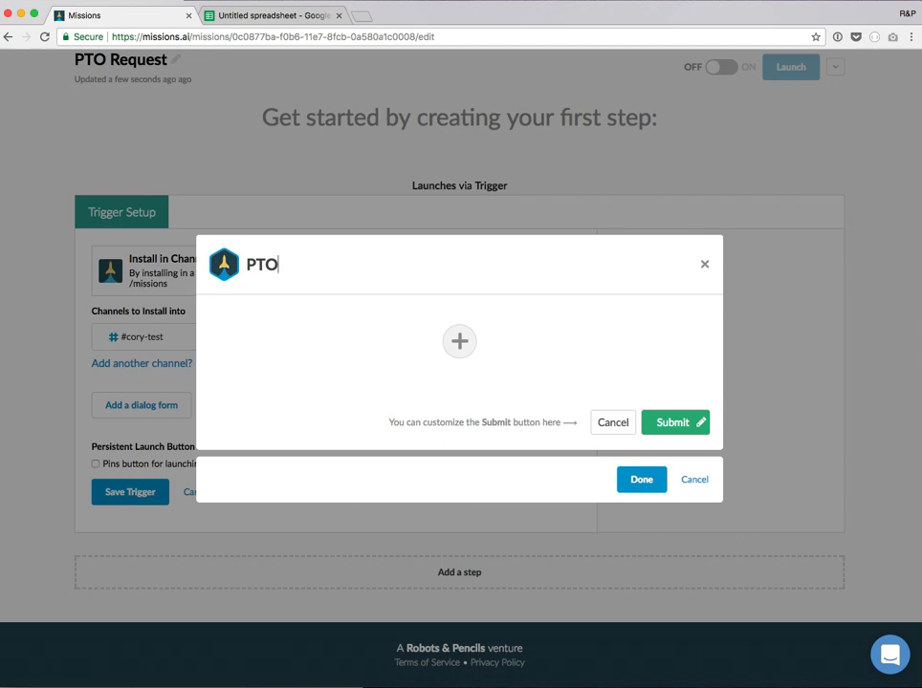
{"action": "type", "text": "Request"}
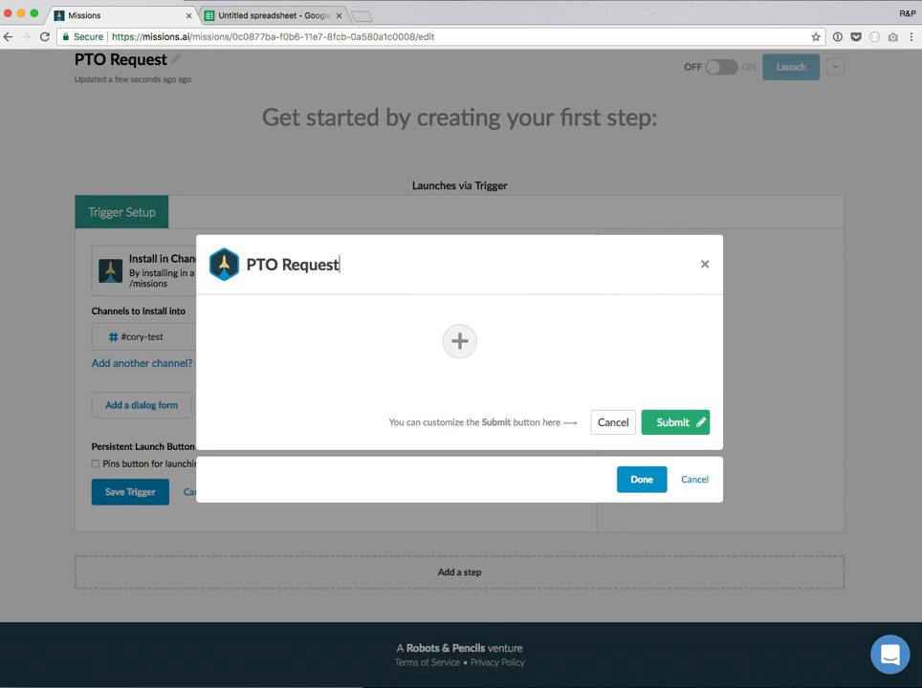
{"action": "left_click", "coordinate": [459, 341]}
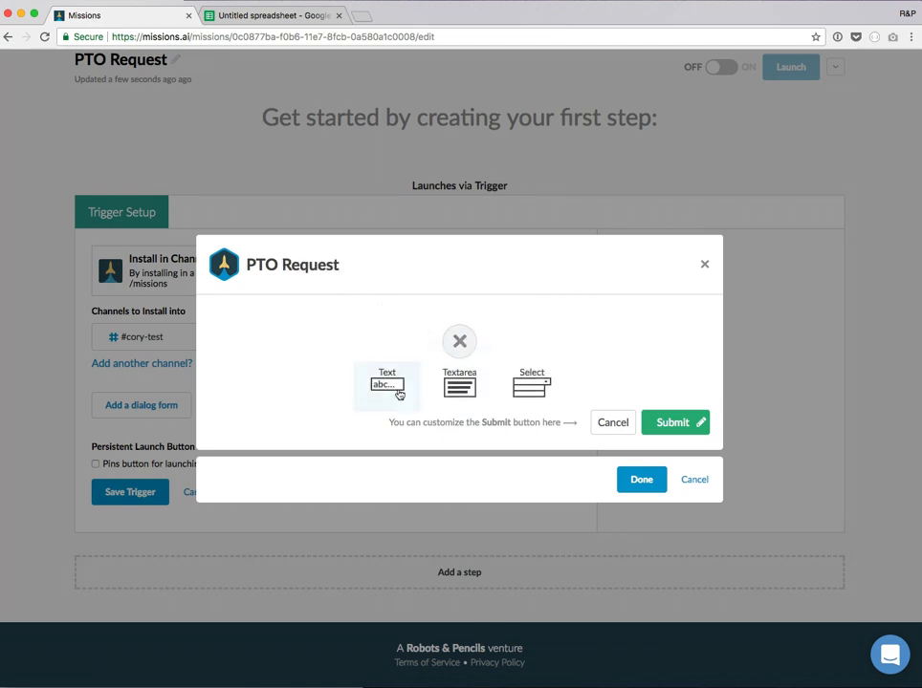
{"action": "left_click", "coordinate": [386, 386]}
{"action": "type", "text": "When do you need off?"}
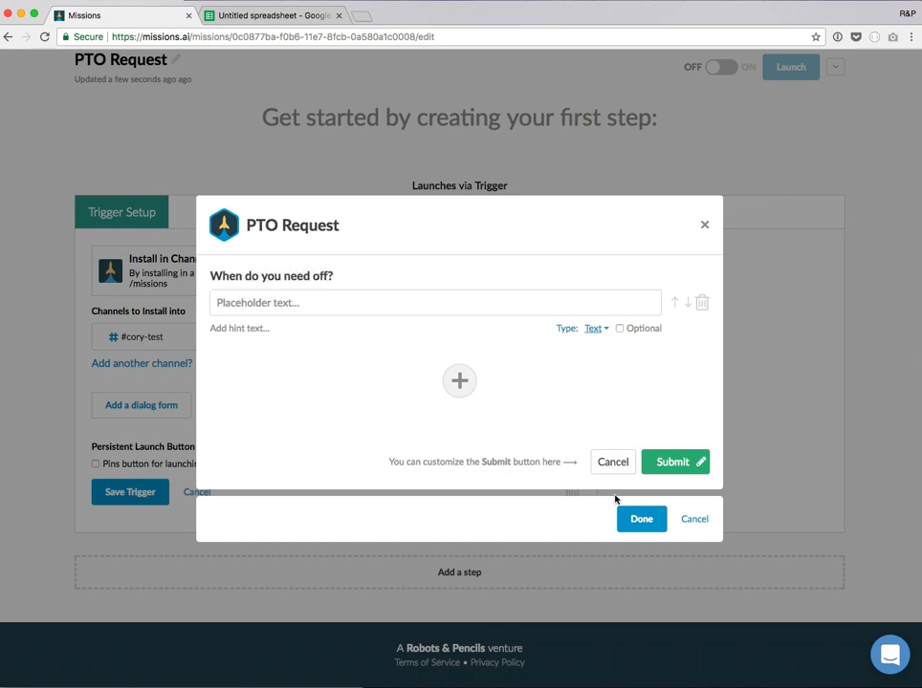
{"action": "left_click", "coordinate": [640, 518]}
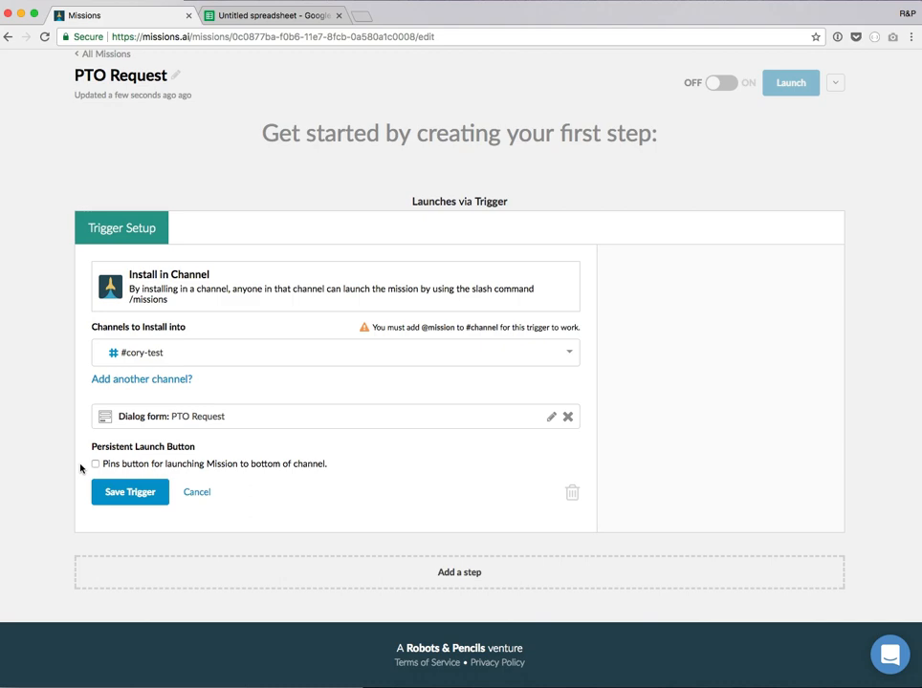
Pin the launch button to the channel and save the trigger.
{"action": "left_click", "coordinate": [96, 465]}
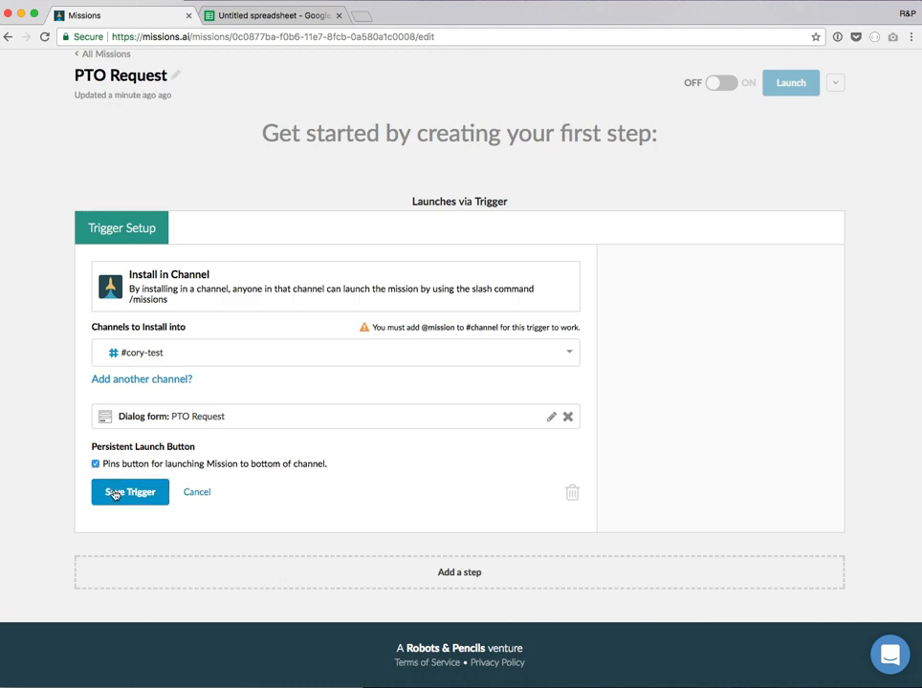
{"action": "left_click", "coordinate": [130, 491]}
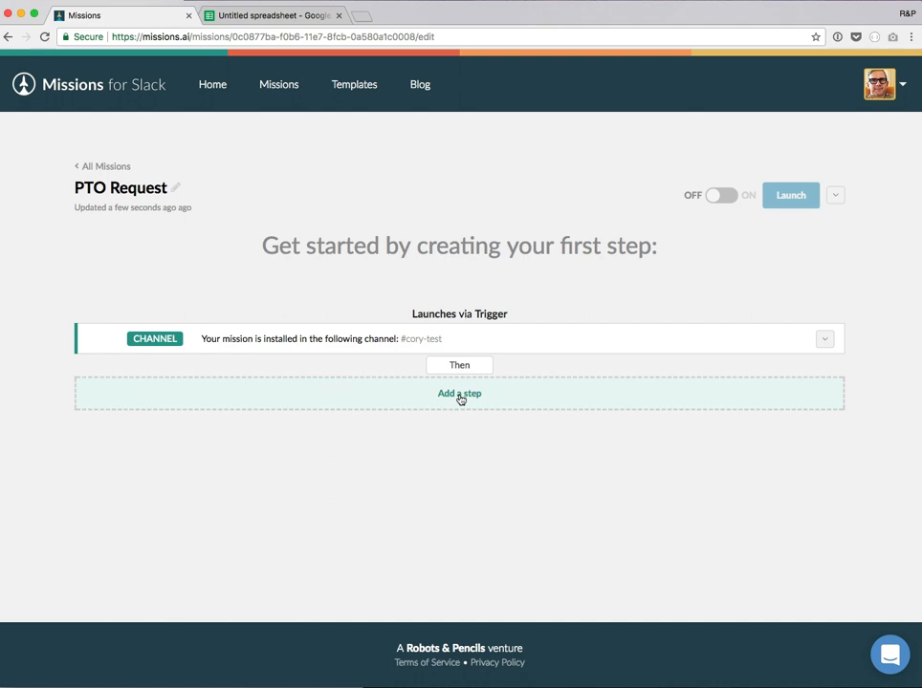
Add a first step, browse to the Google Sheets step types, then switch to the spreadsheet.
{"action": "left_click", "coordinate": [458, 394]}
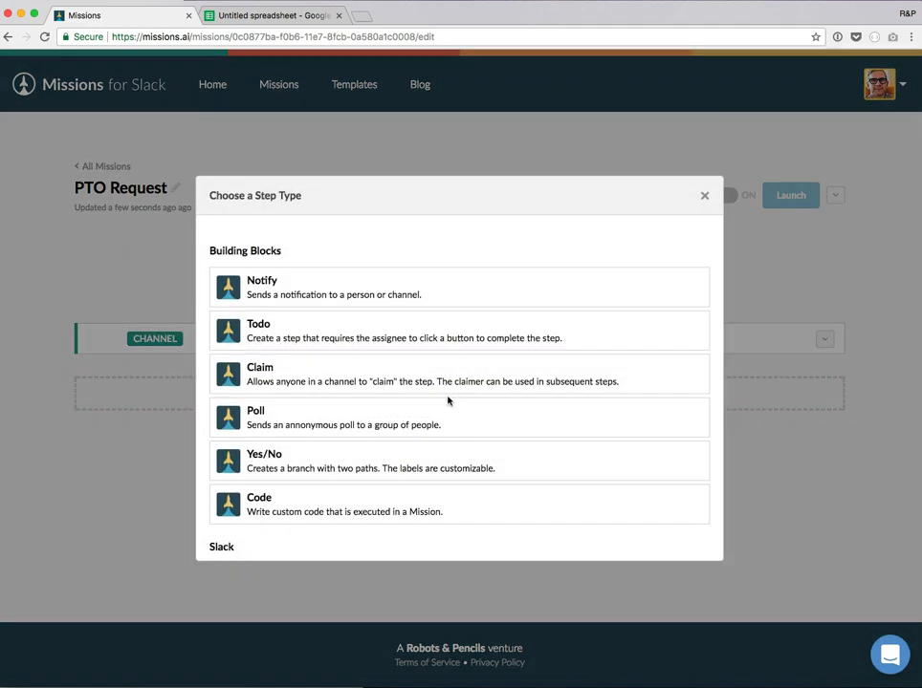
{"action": "scroll", "scroll_direction": "down", "scroll_amount": 3}
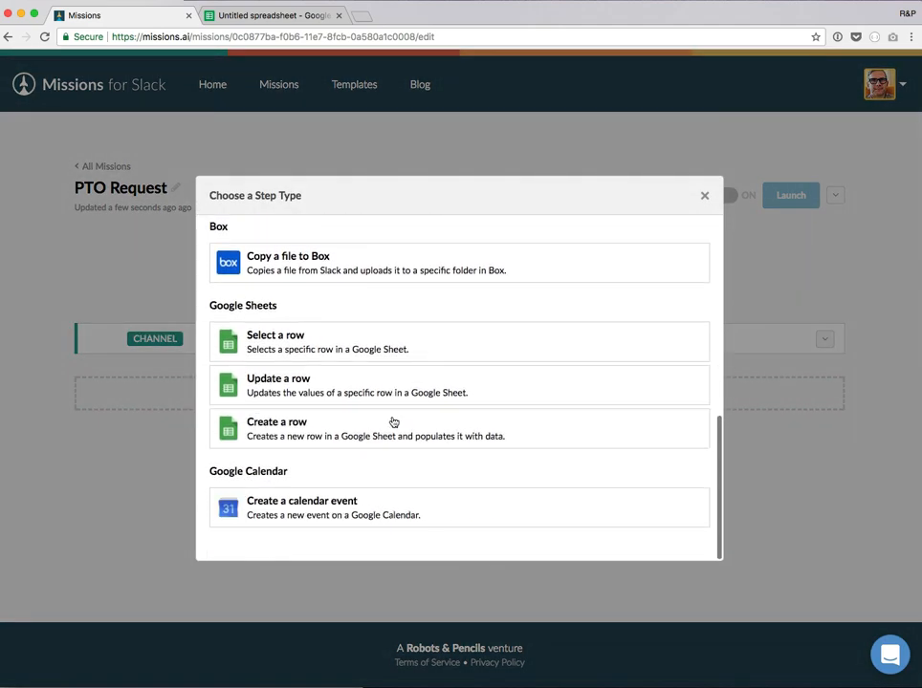
{"action": "mouse_move", "coordinate": [207, 378]}
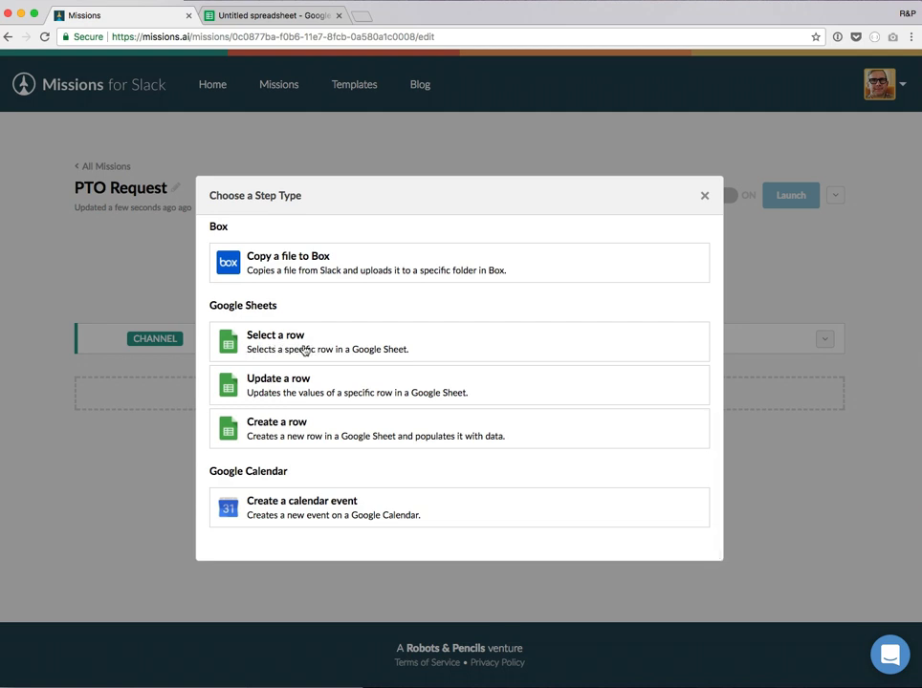
{"action": "mouse_move", "coordinate": [304, 348]}
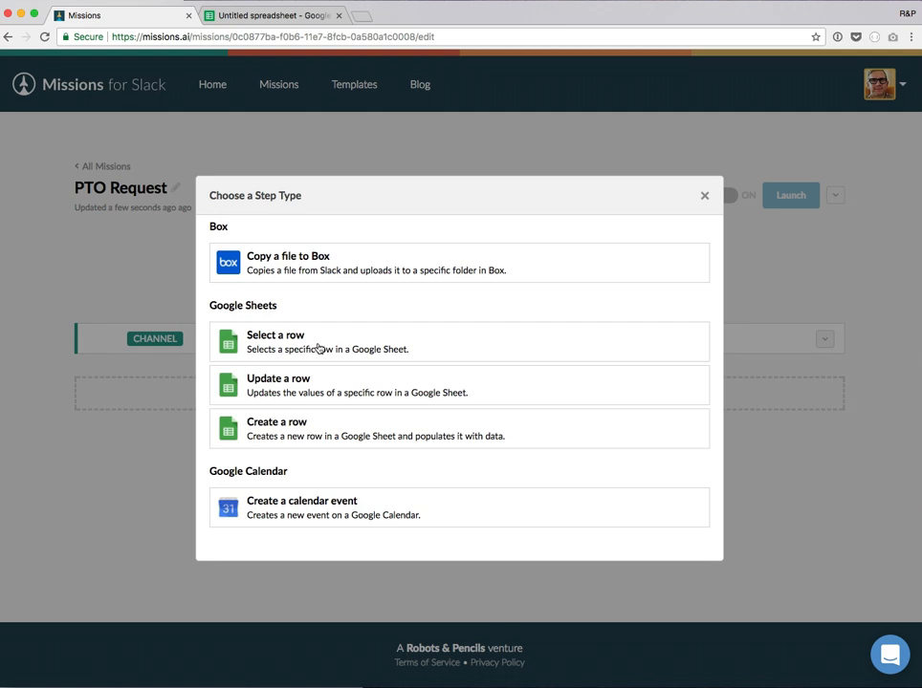
{"action": "mouse_move", "coordinate": [318, 344]}
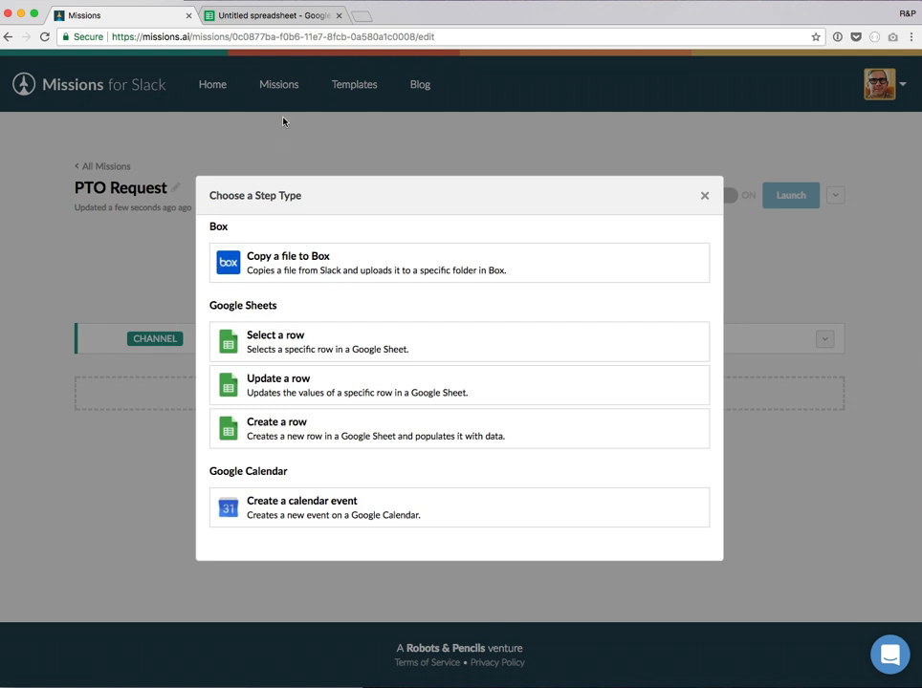
{"action": "left_click", "coordinate": [271, 15]}
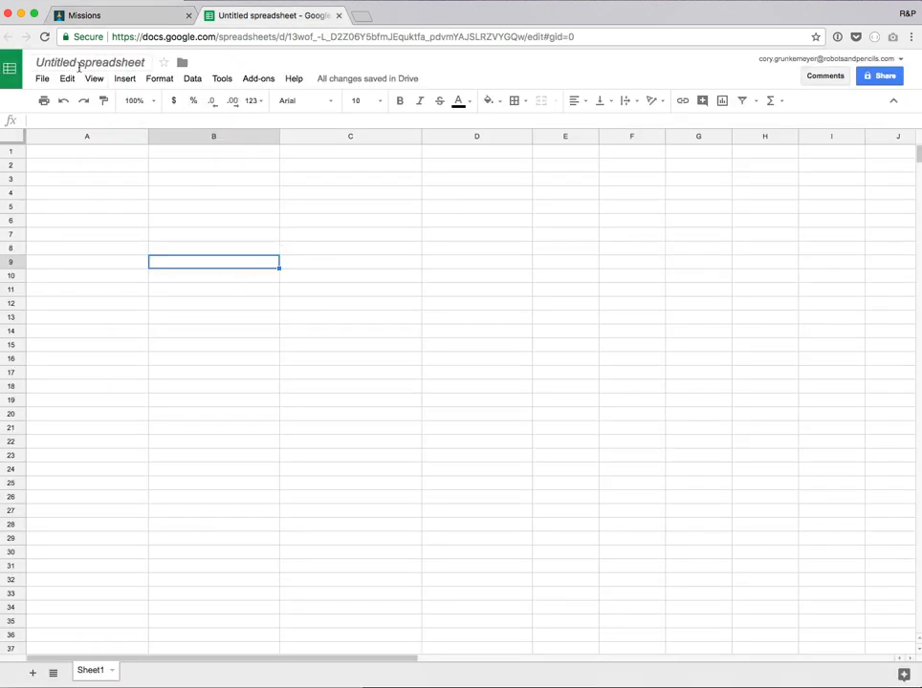
Rename the blank spreadsheet 'PTO Requests'.
{"action": "type", "text": "PTO"}
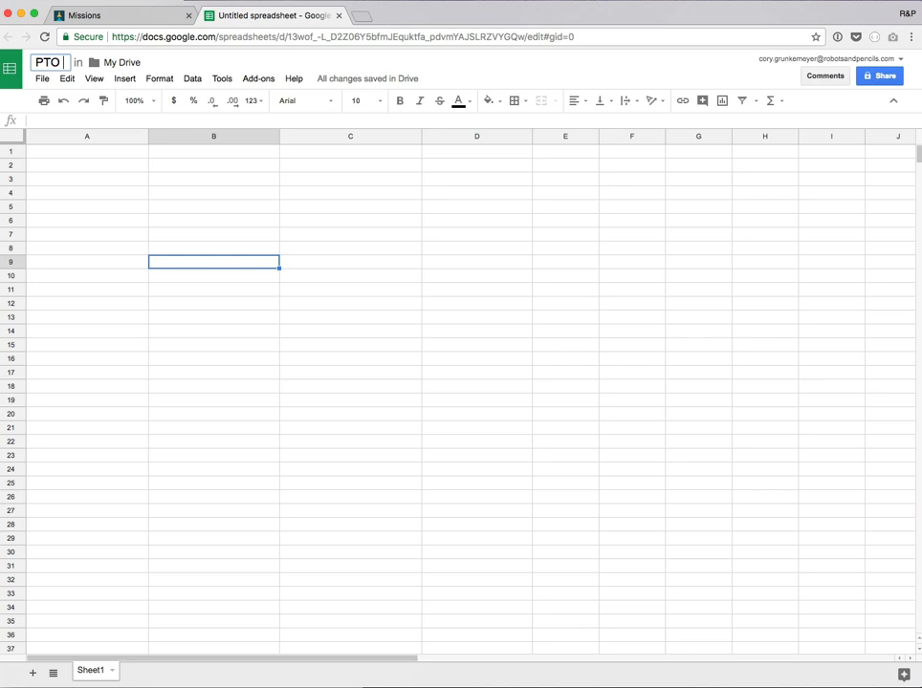
{"action": "type", "text": "Requests"}
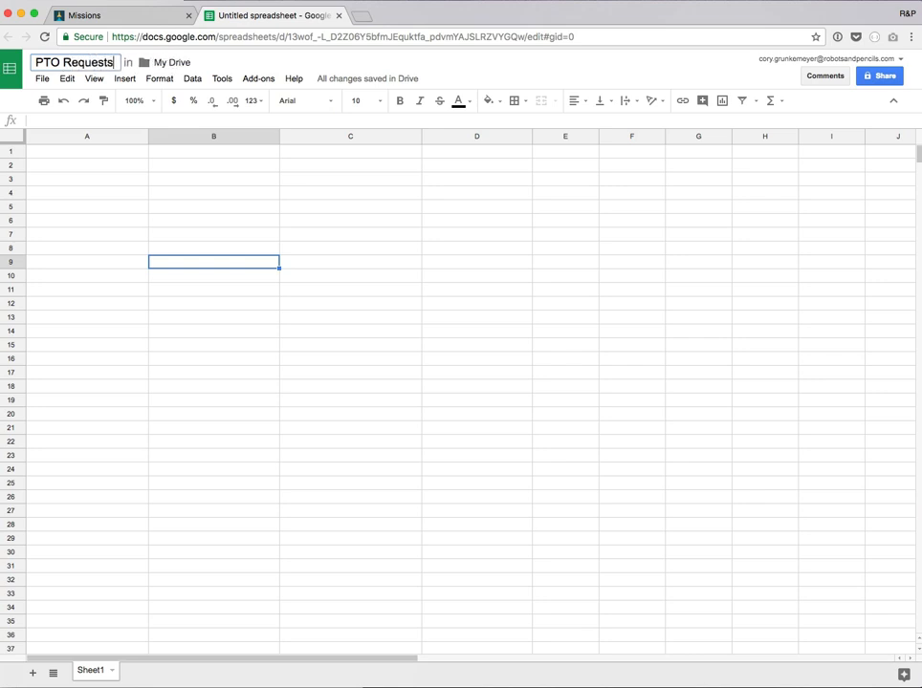
{"action": "mouse_move", "coordinate": [84, 179]}
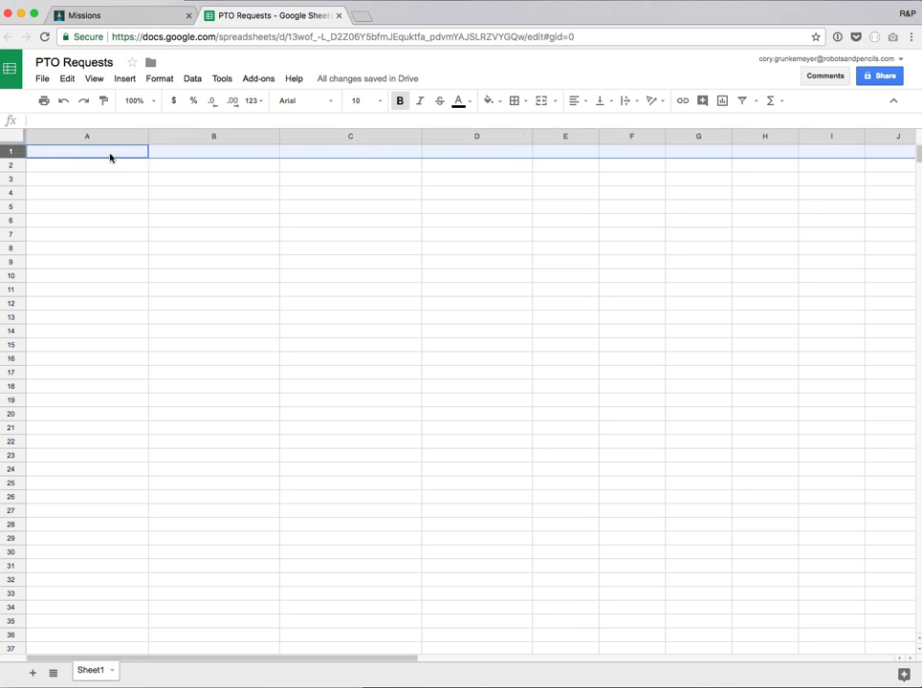
Enter headers ID, Requested by, Dates requested, Status in row 1 and return to the mission.
{"action": "left_click", "coordinate": [88, 151]}
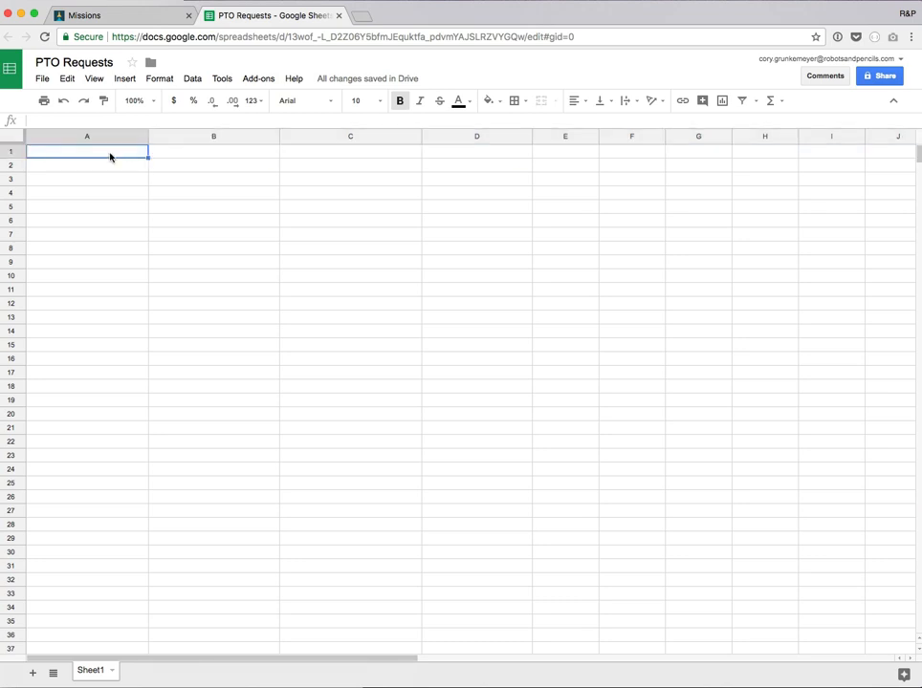
{"action": "type", "text": "ID"}
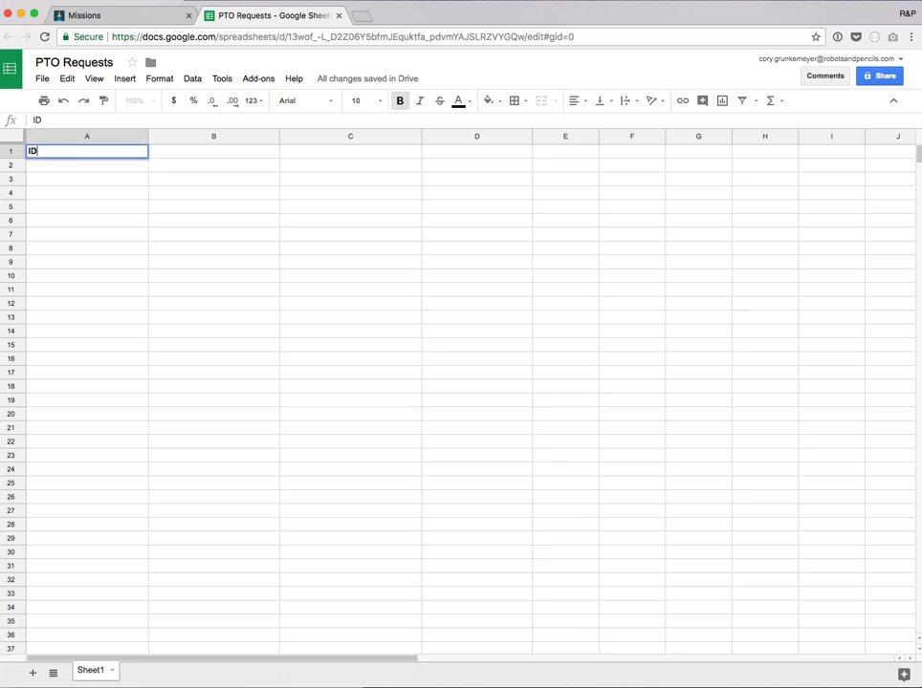
{"action": "key", "text": "tab"}
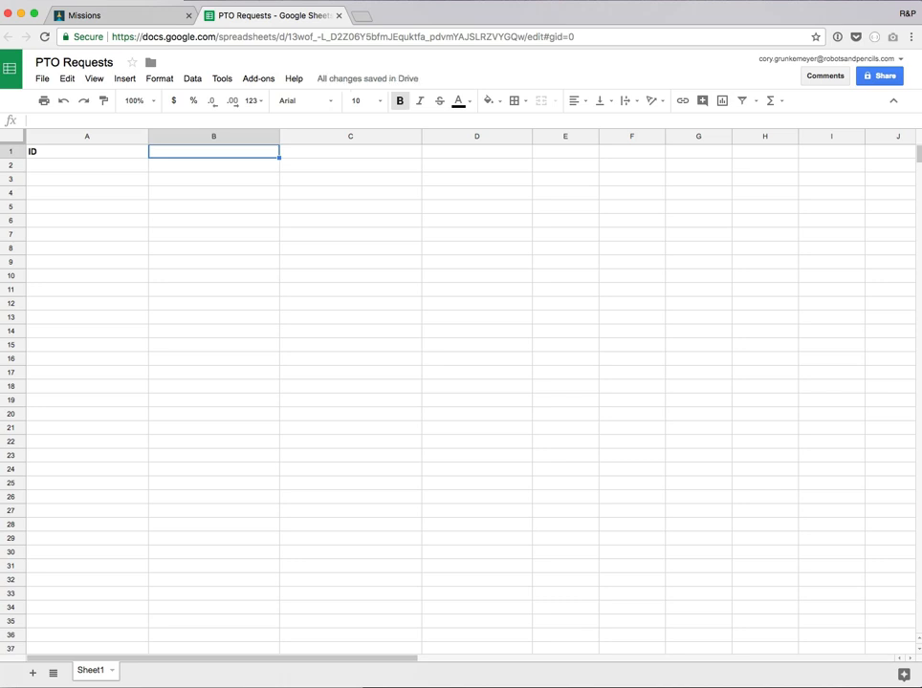
{"action": "type", "text": "Requ"}
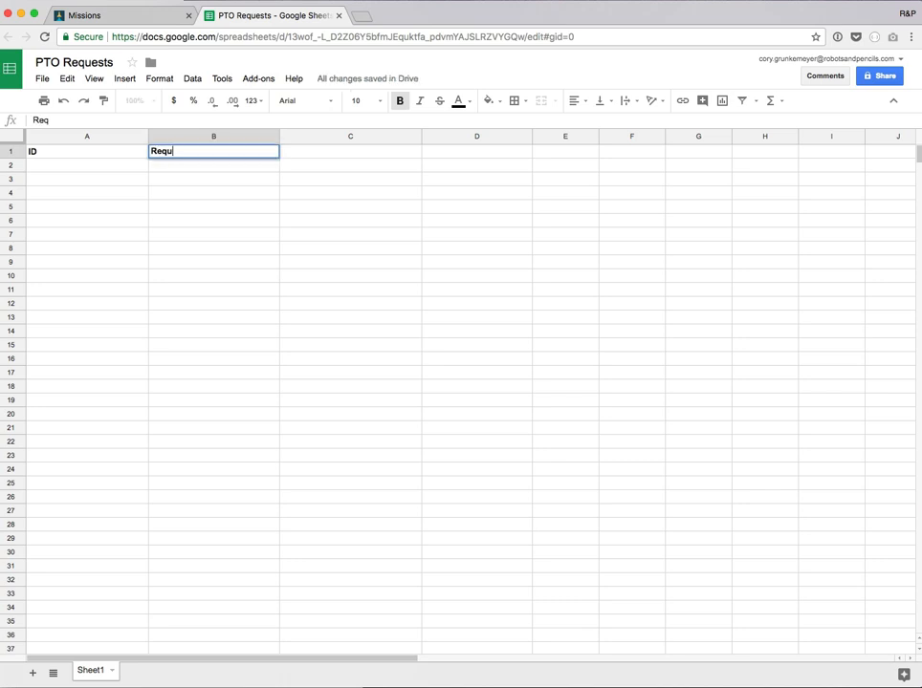
{"action": "type", "text": "ested by"}
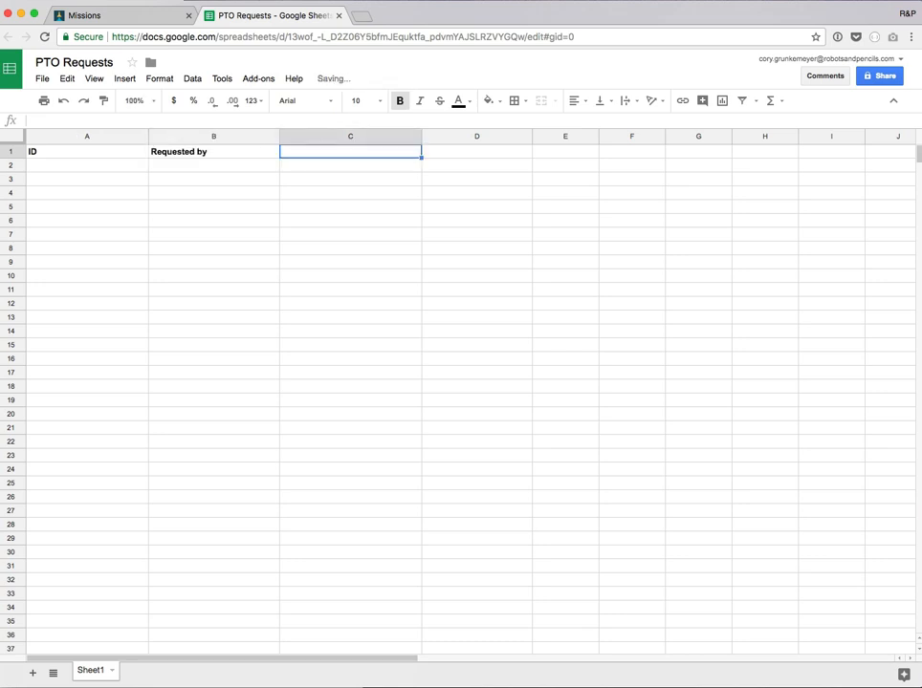
{"action": "type", "text": "Dates"}
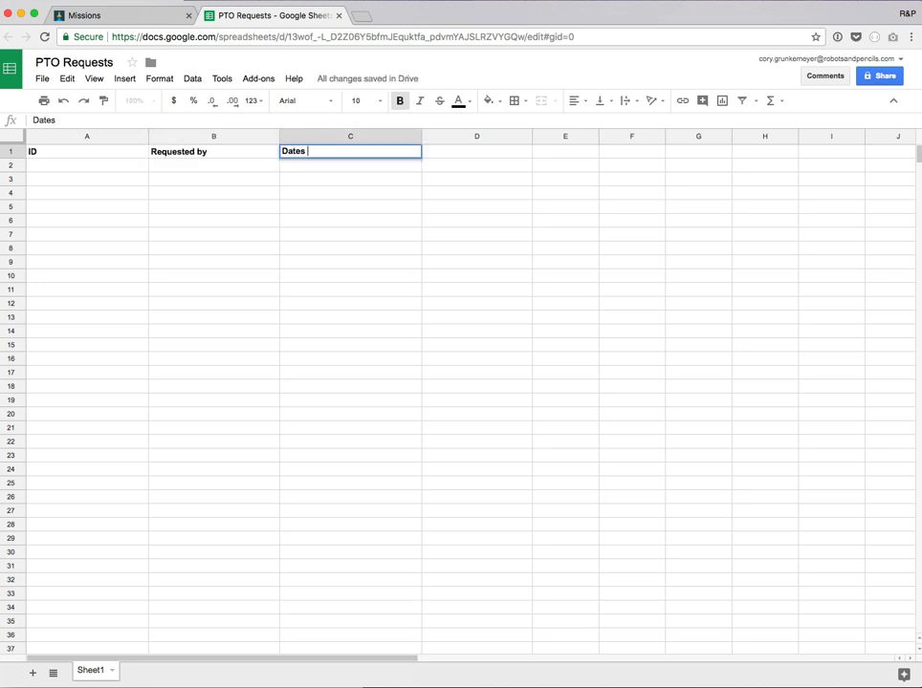
{"action": "type", "text": "reques"}
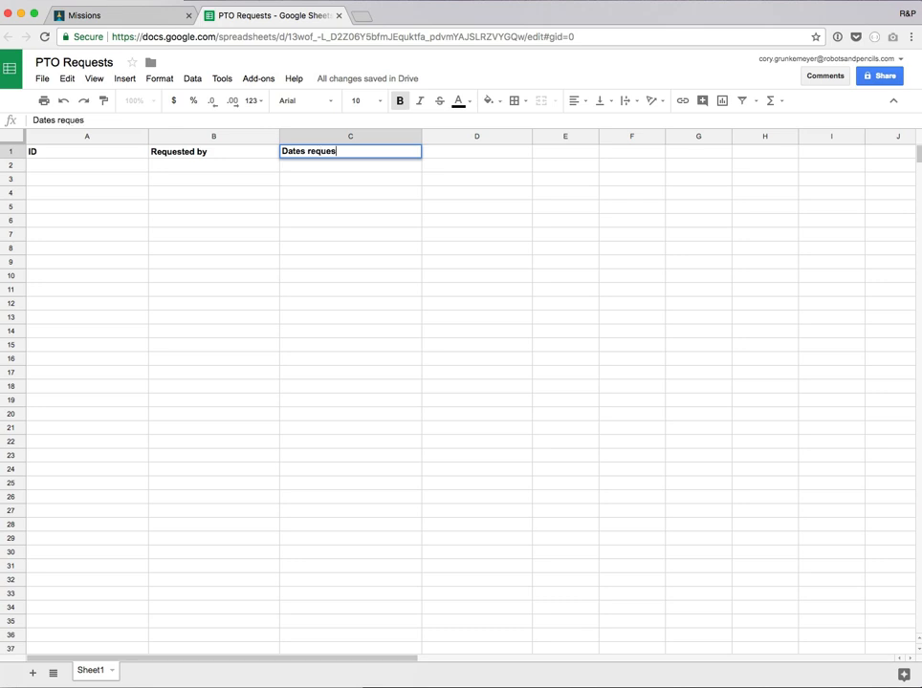
{"action": "key", "text": "Tab"}
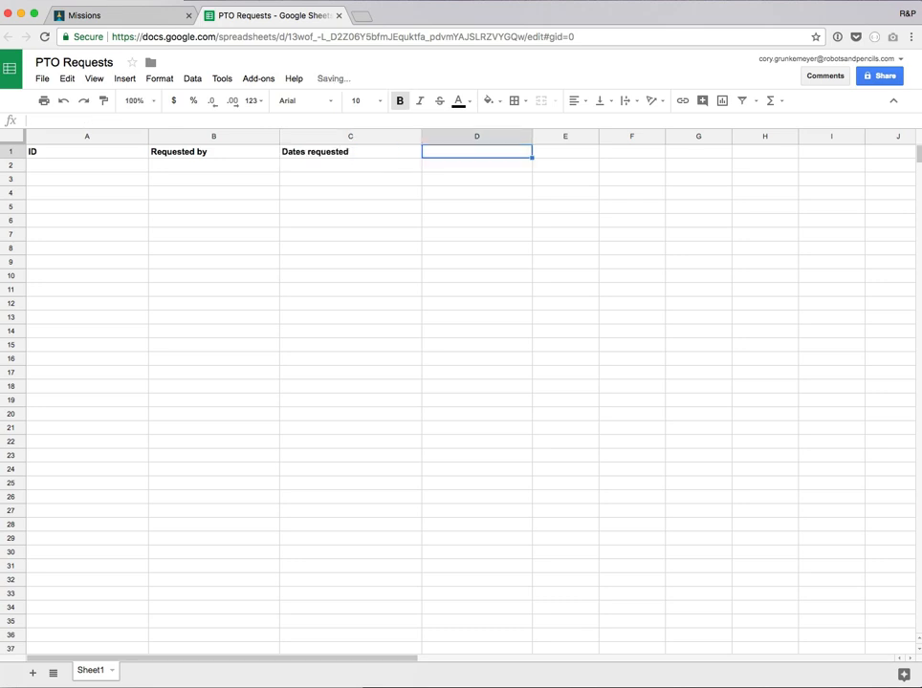
{"action": "type", "text": "Status"}
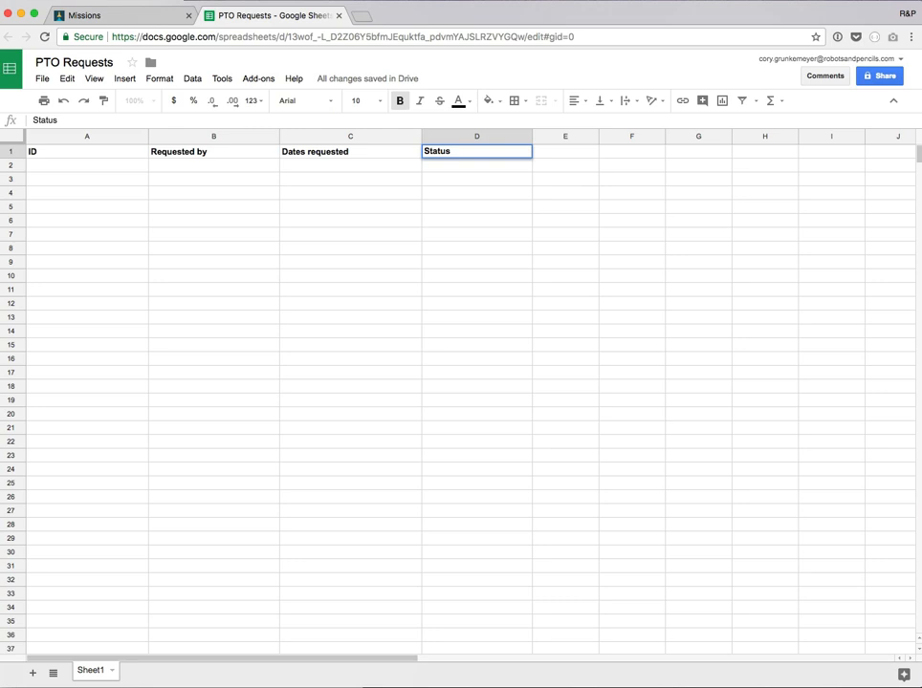
{"action": "left_click", "coordinate": [214, 193]}
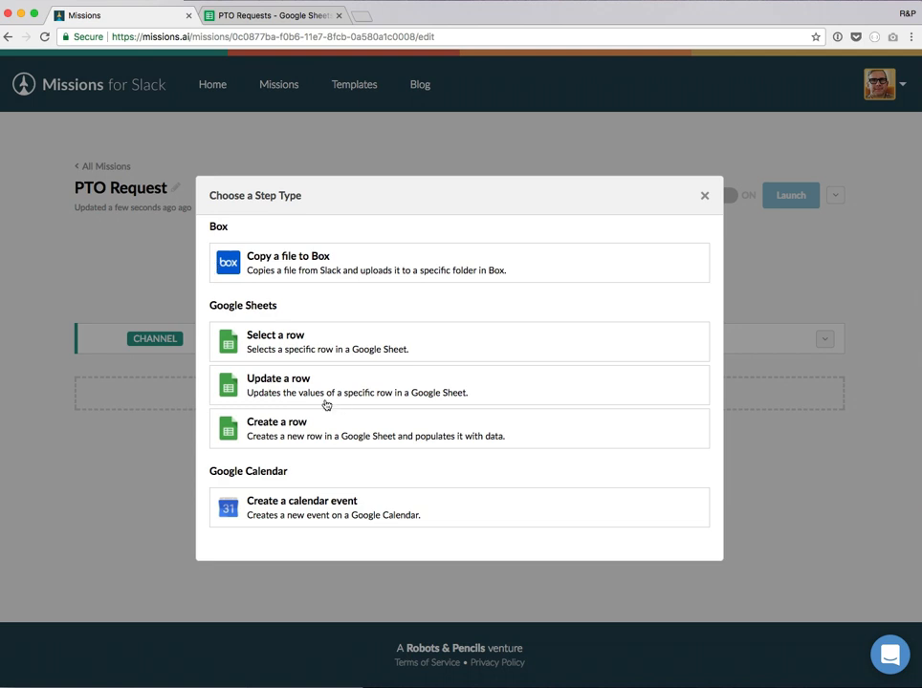
{"action": "mouse_move", "coordinate": [264, 442]}
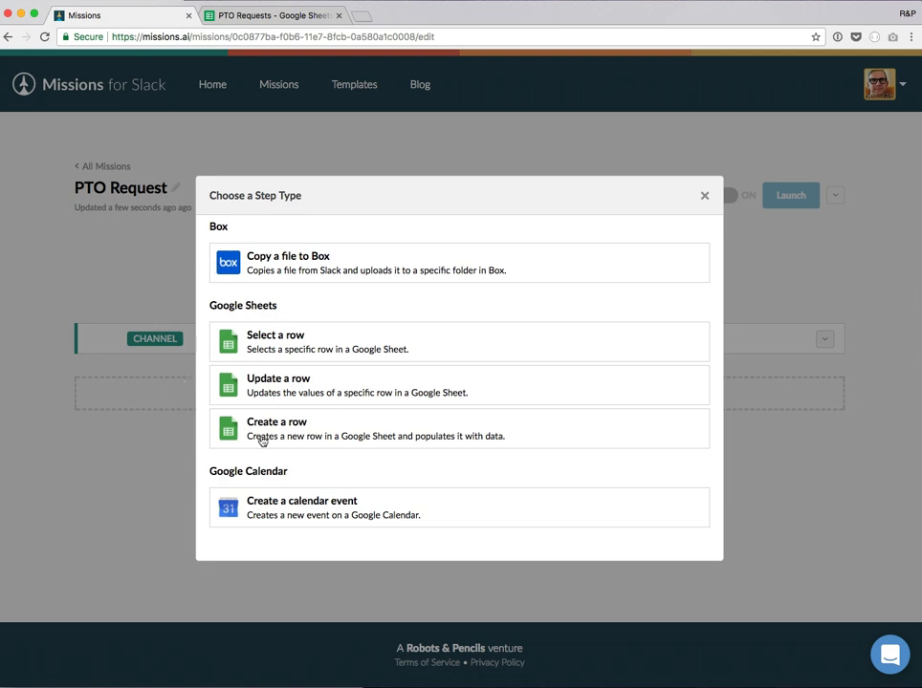
Choose Google Sheets 'Create a row' with the connected account, PTO Requests spreadsheet, Sheet1.
{"action": "left_click", "coordinate": [275, 428]}
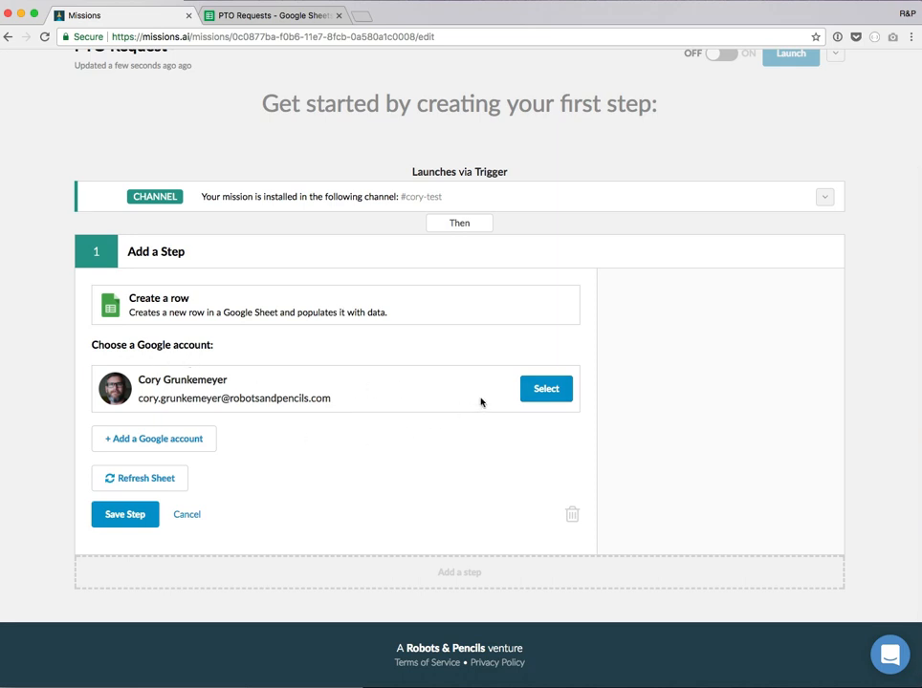
{"action": "left_click", "coordinate": [547, 389]}
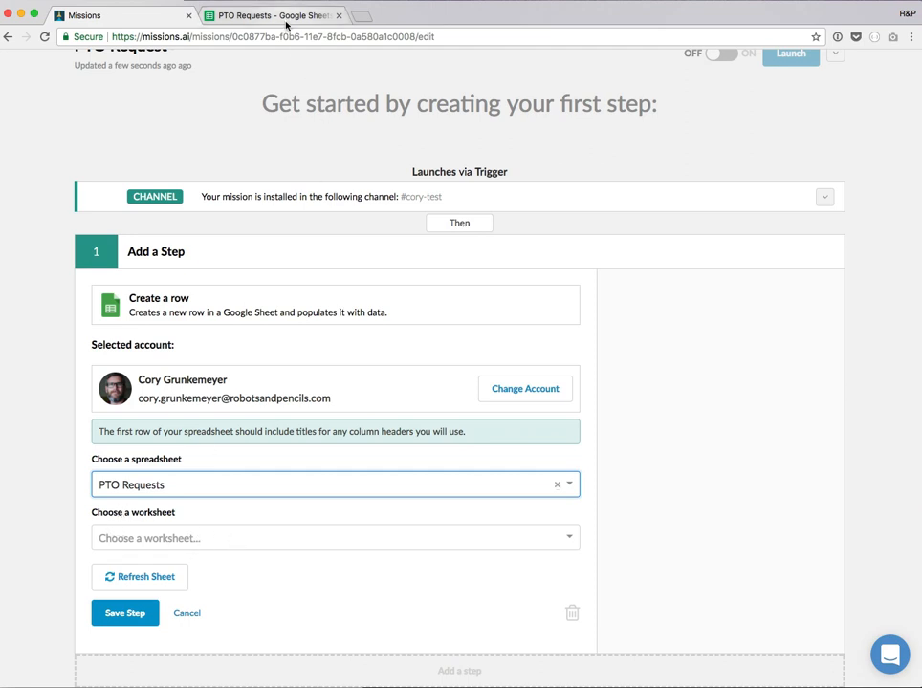
{"action": "left_click", "coordinate": [271, 15]}
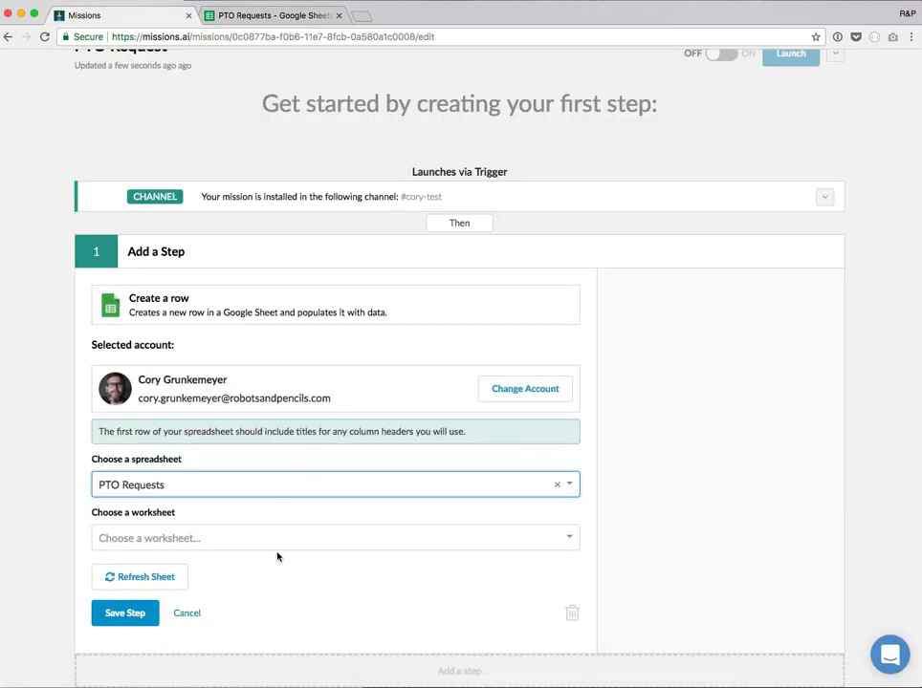
{"action": "left_click", "coordinate": [335, 538]}
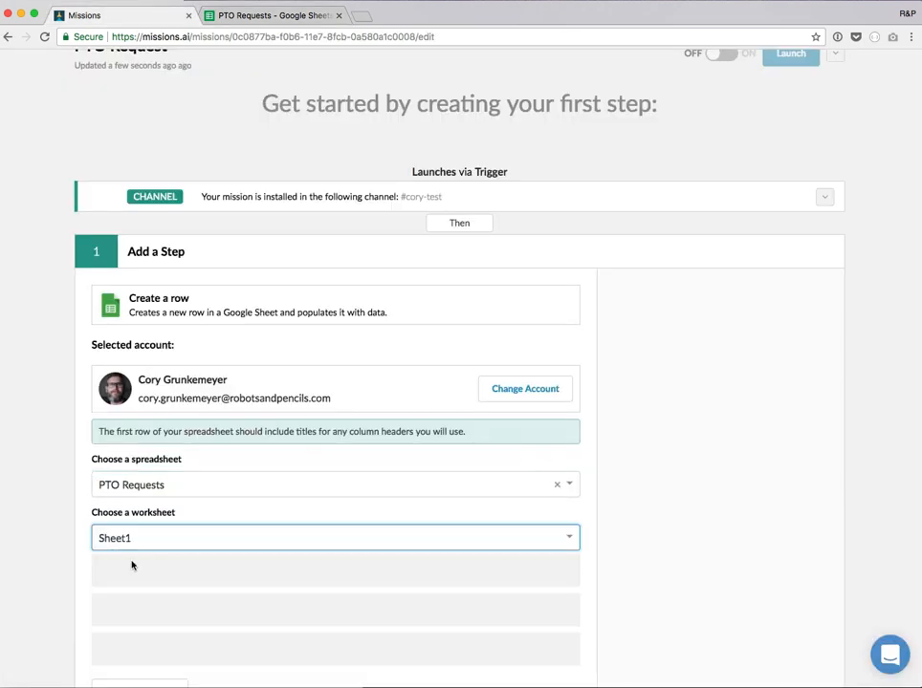
Map ID to launch time, Requested by to launcher, Dates requested to the form answer, Status 'Requested', and save.
{"action": "scroll", "scroll_direction": "down", "scroll_amount": 3}
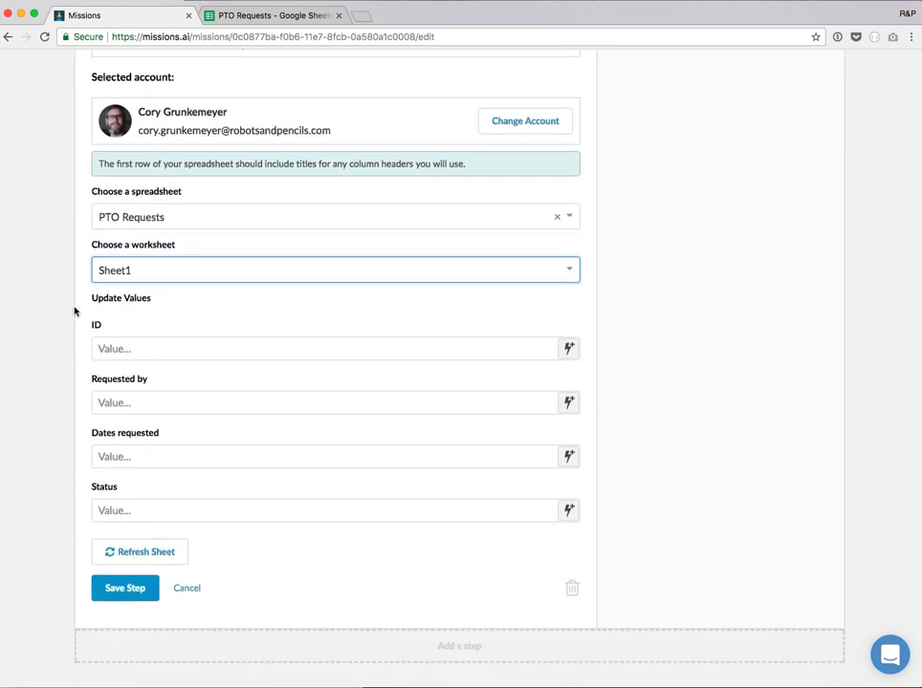
{"action": "mouse_move", "coordinate": [75, 514]}
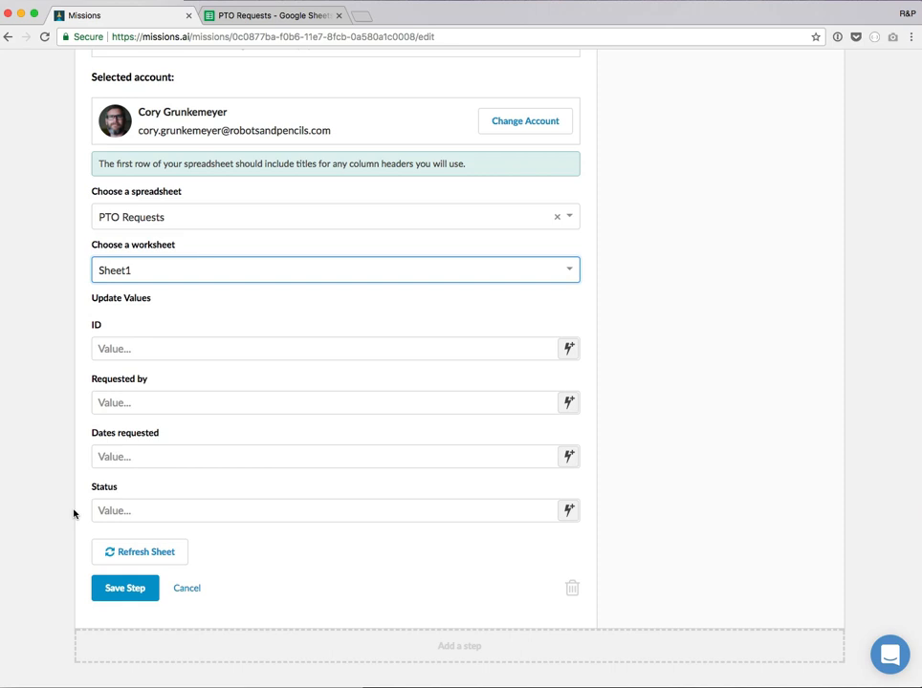
{"action": "mouse_move", "coordinate": [107, 333]}
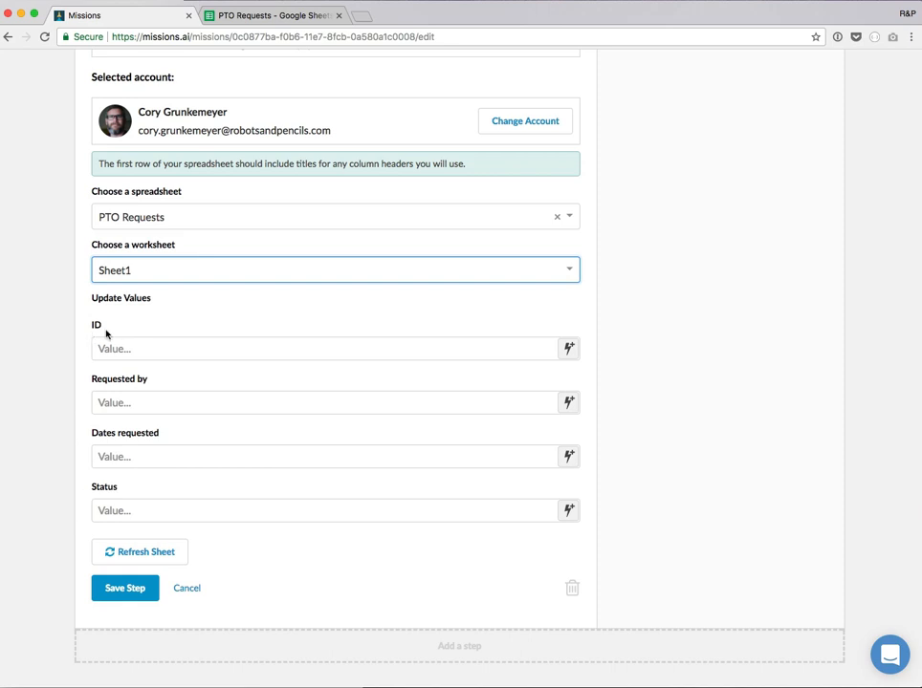
{"action": "left_click", "coordinate": [568, 348]}
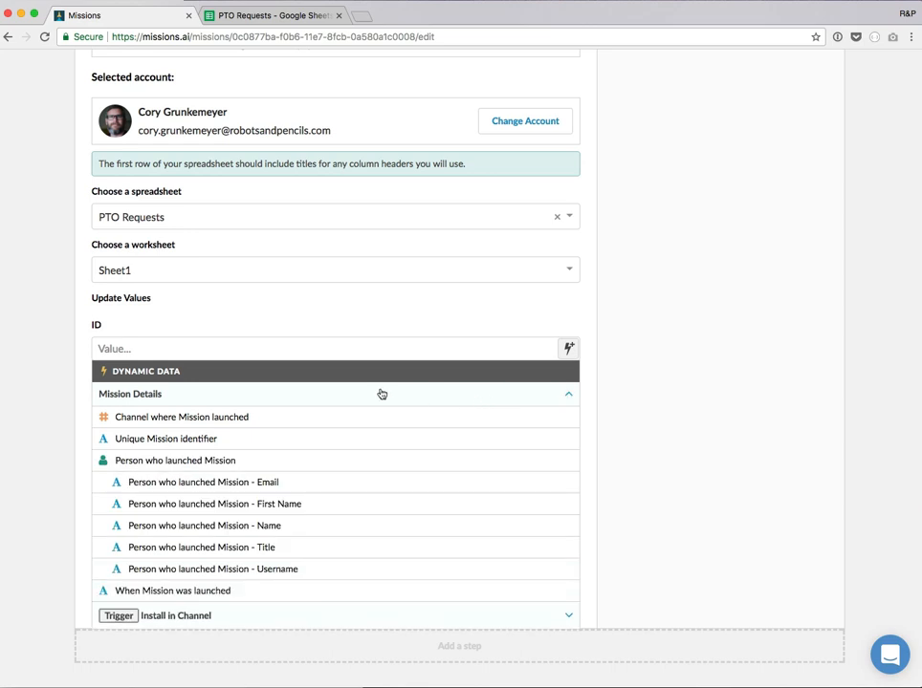
{"action": "mouse_move", "coordinate": [172, 591]}
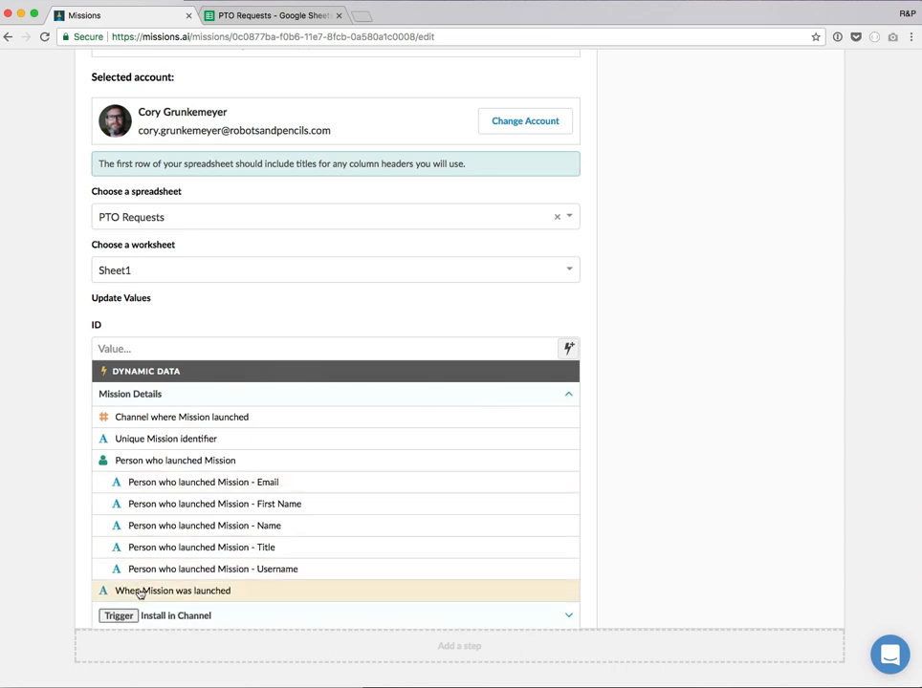
{"action": "left_click", "coordinate": [172, 589]}
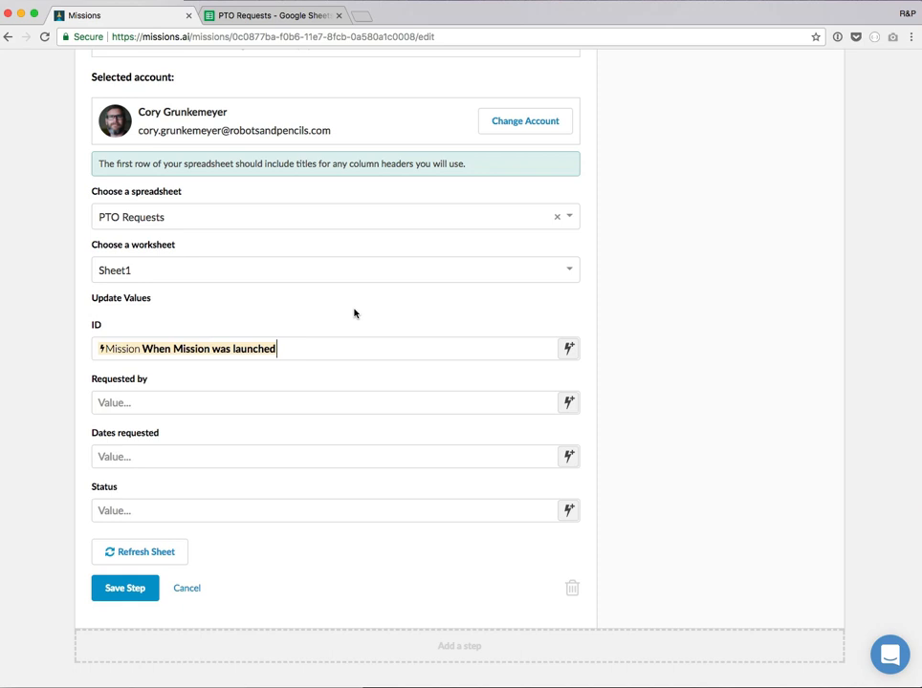
{"action": "mouse_move", "coordinate": [528, 401]}
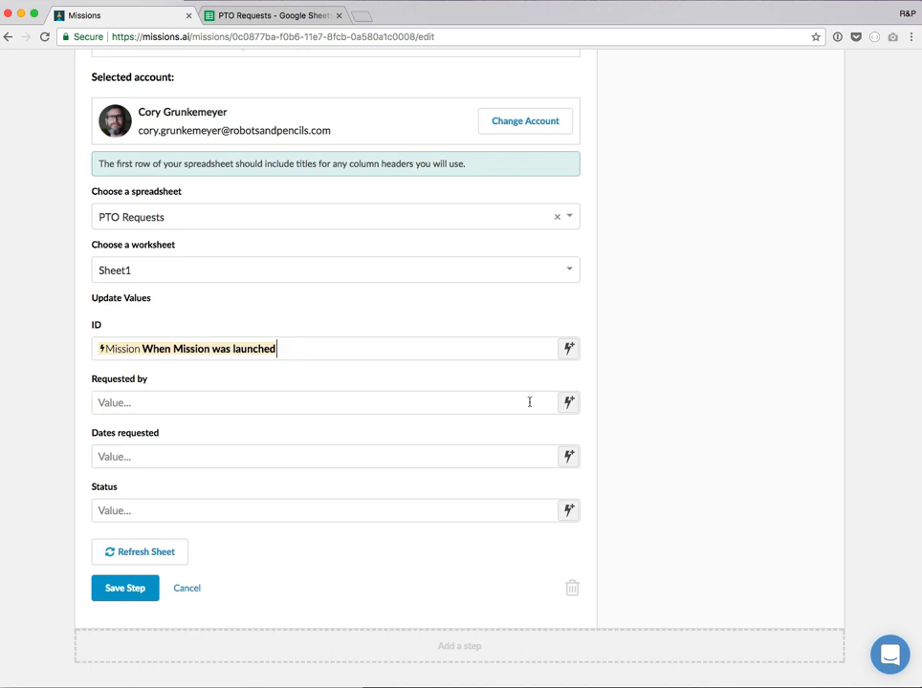
{"action": "left_click", "coordinate": [568, 401]}
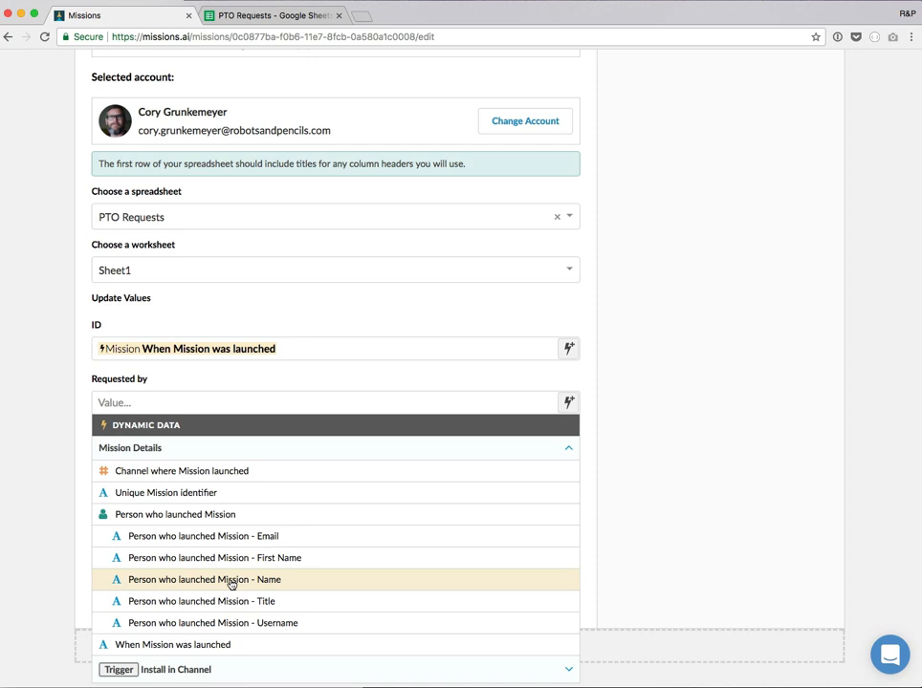
{"action": "left_click", "coordinate": [204, 579]}
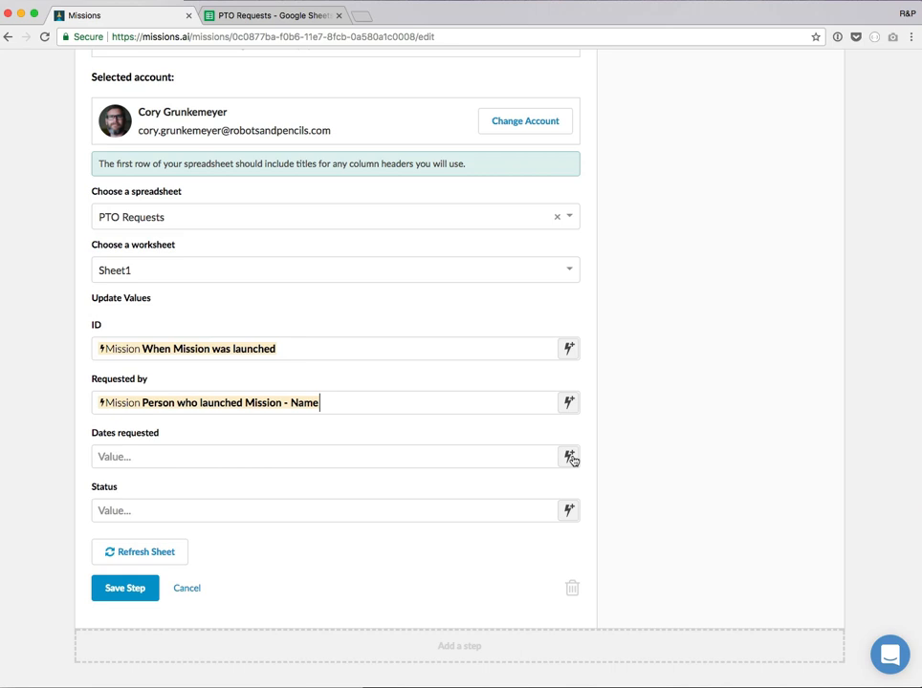
{"action": "left_click", "coordinate": [570, 456]}
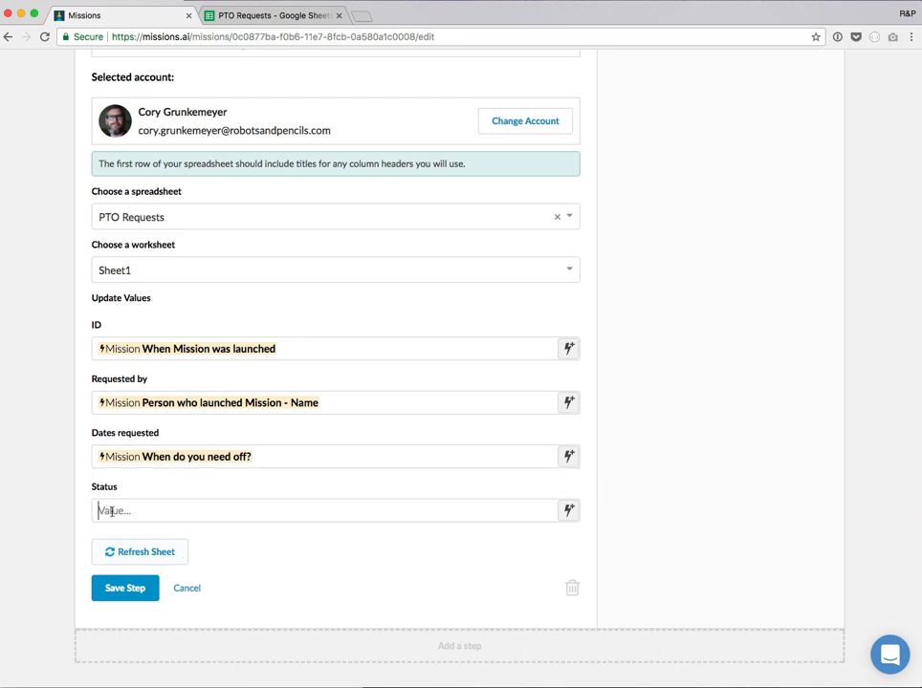
{"action": "type", "text": "Requestred"}
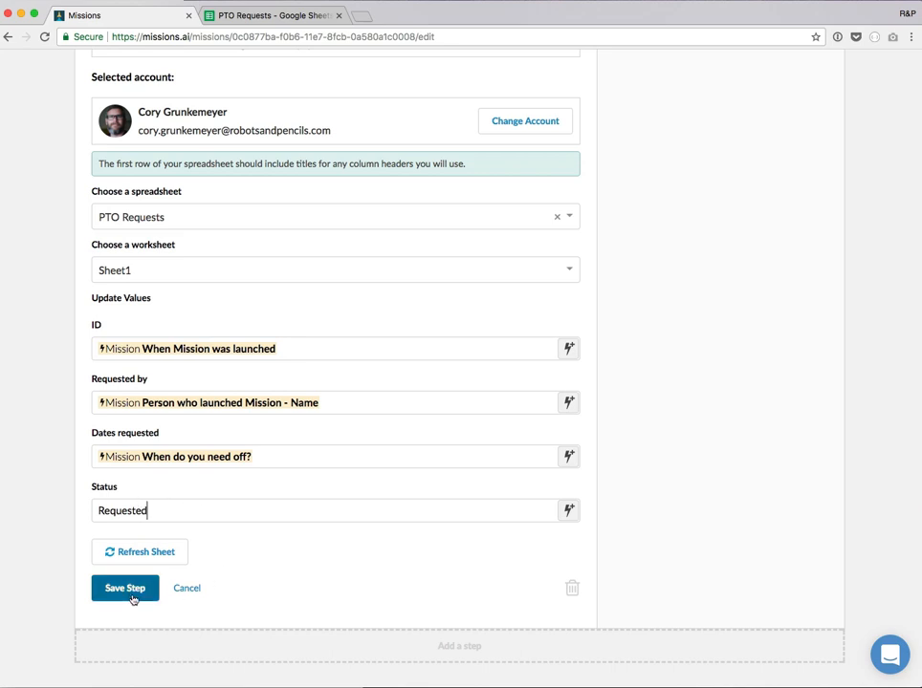
{"action": "left_click", "coordinate": [124, 589]}
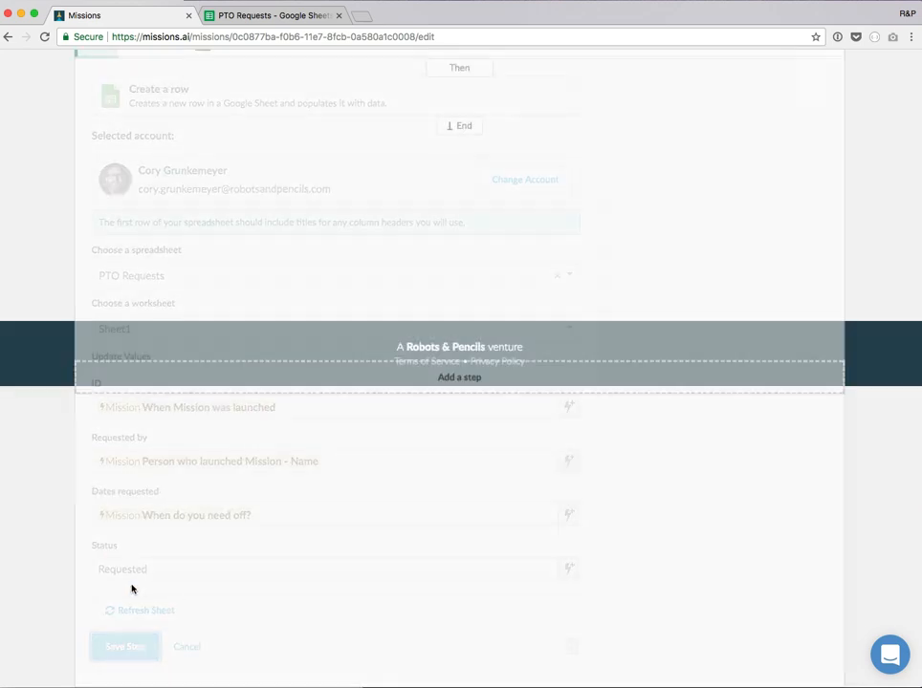
Publish the mission's changes so it is ON, then bring up the spreadsheet.
{"action": "left_click", "coordinate": [124, 646]}
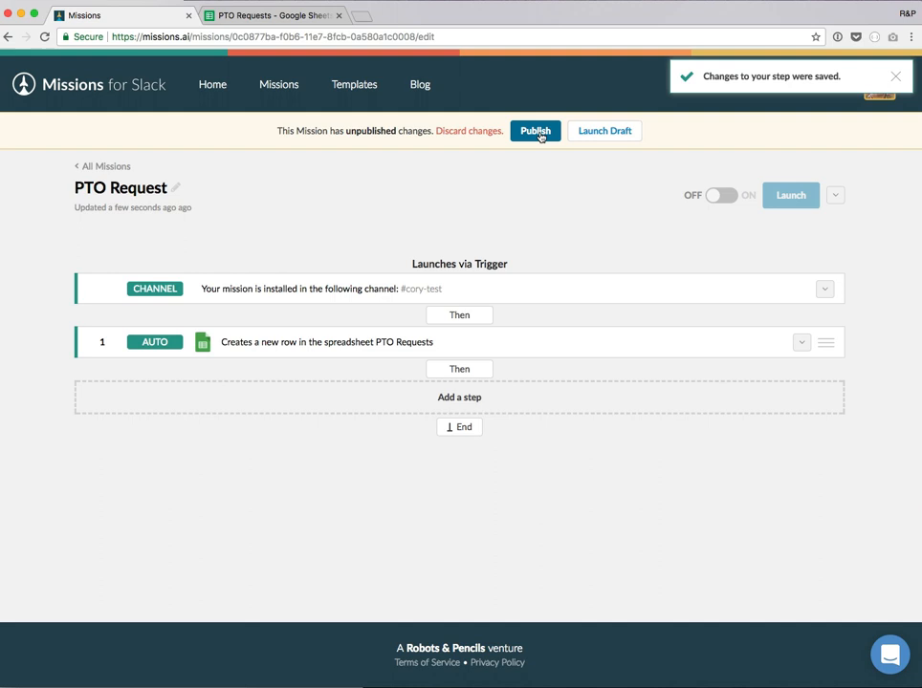
{"action": "left_click", "coordinate": [535, 130]}
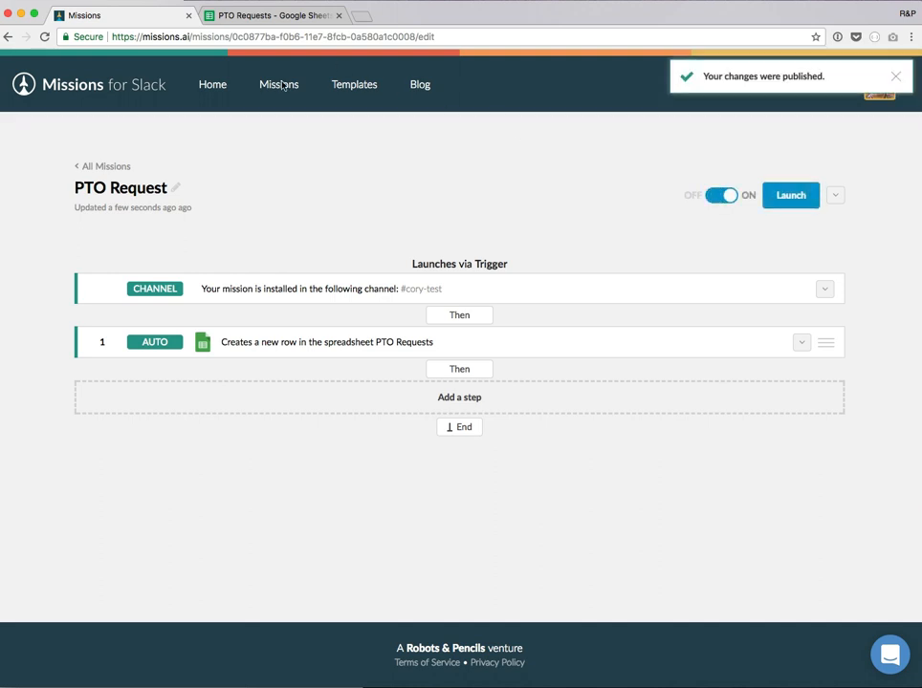
{"action": "left_click", "coordinate": [272, 15]}
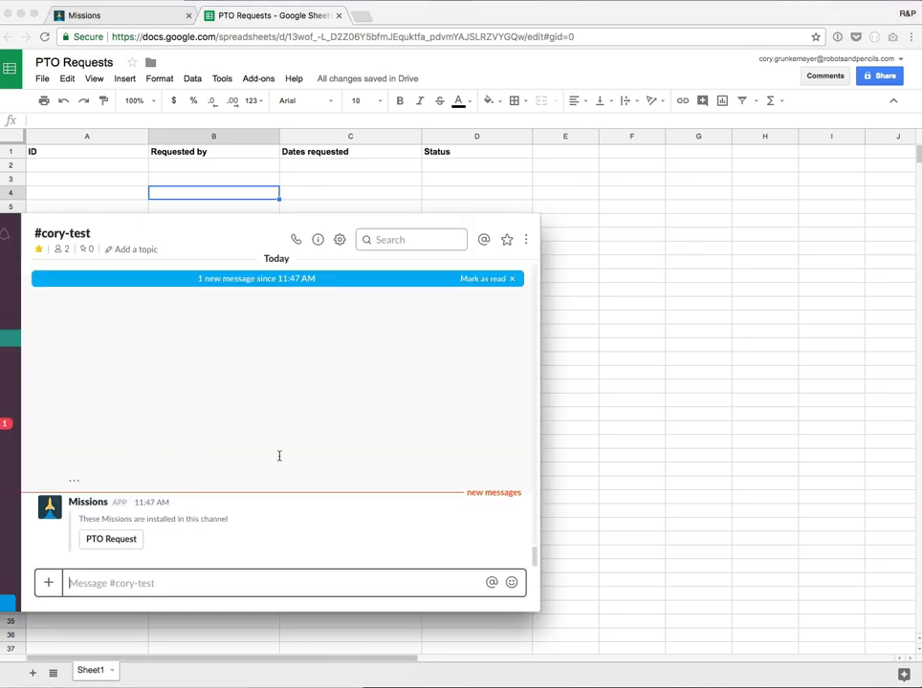
Launch PTO Request in #cory-test for 10/7, logging a Requested row by Cory Grunkemeyer in the sheet.
{"action": "left_click", "coordinate": [507, 279]}
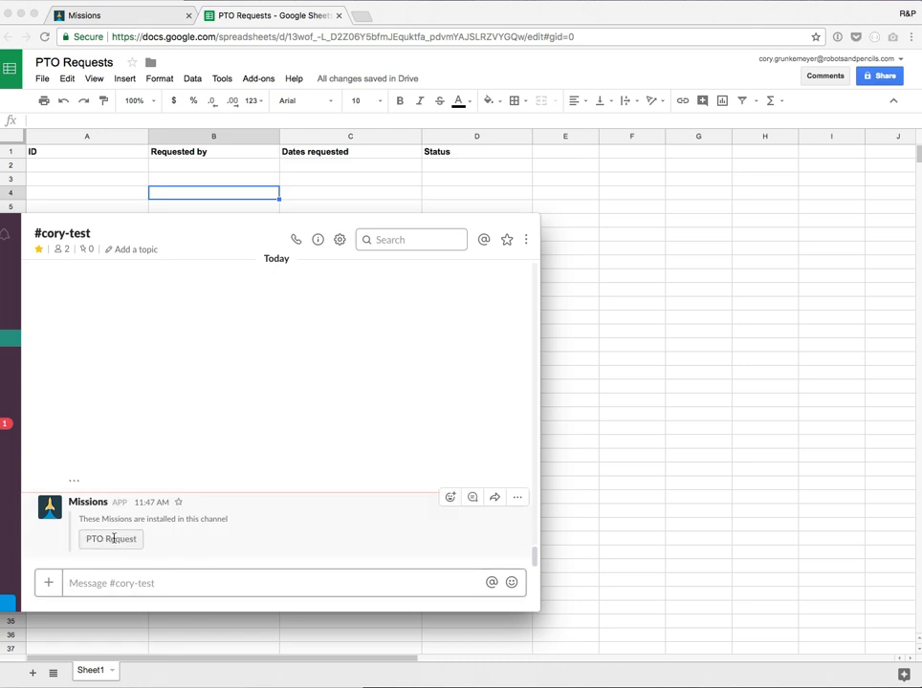
{"action": "left_click", "coordinate": [111, 539]}
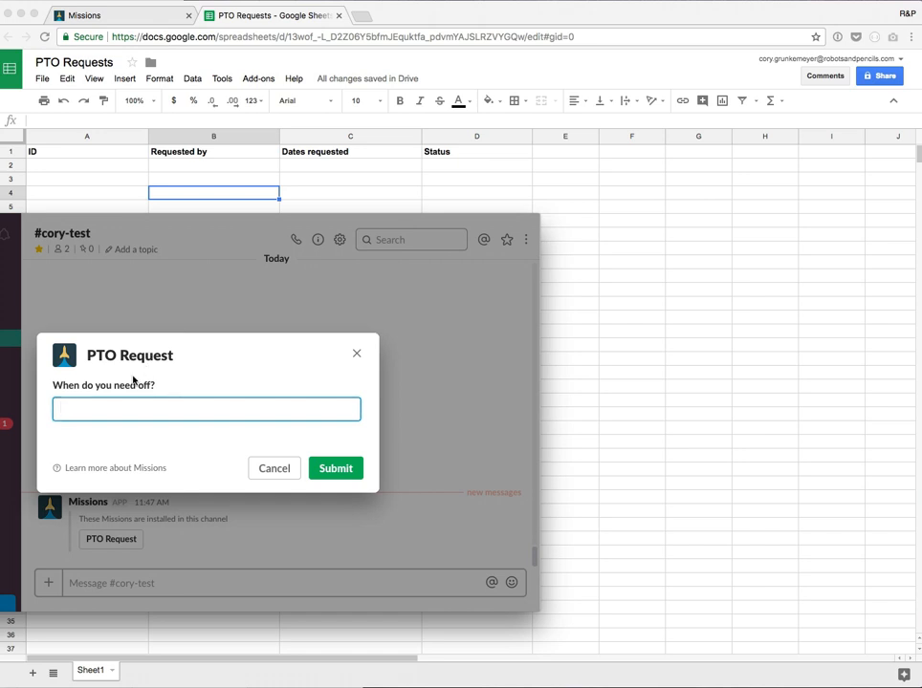
{"action": "type", "text": "10/7"}
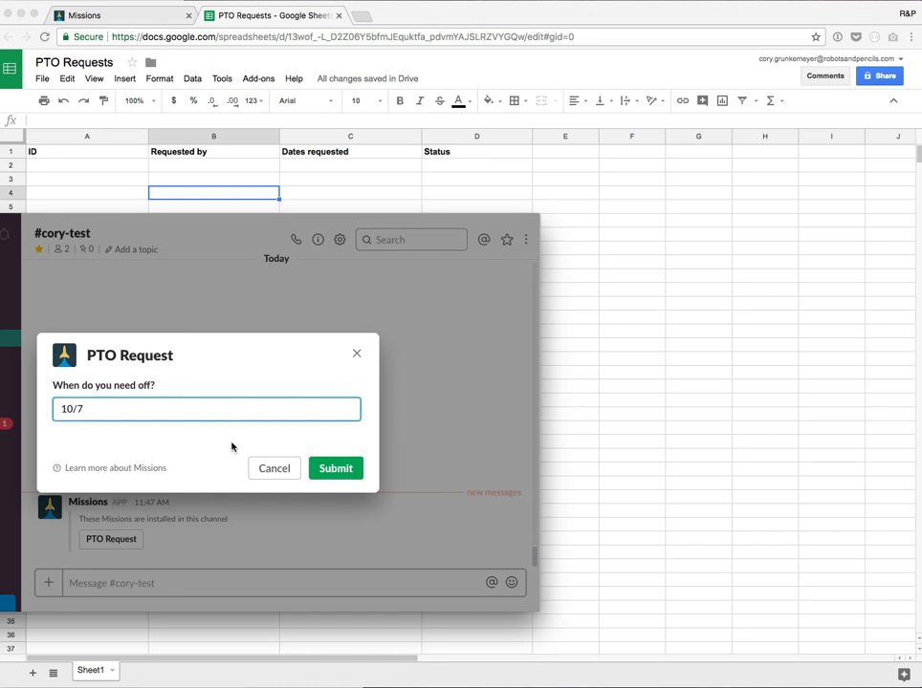
{"action": "left_click", "coordinate": [336, 467]}
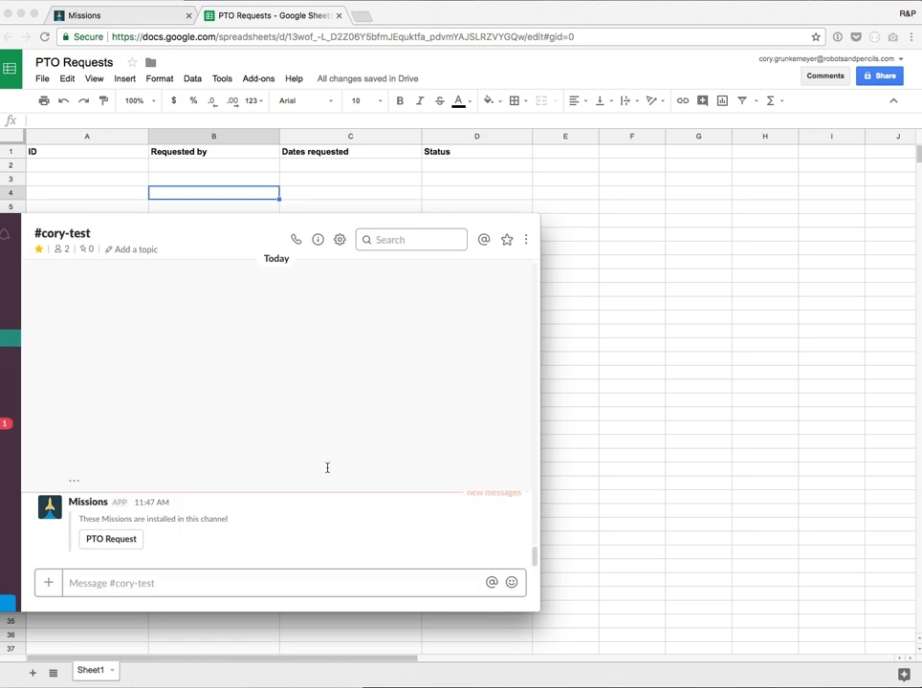
{"action": "left_click", "coordinate": [111, 539]}
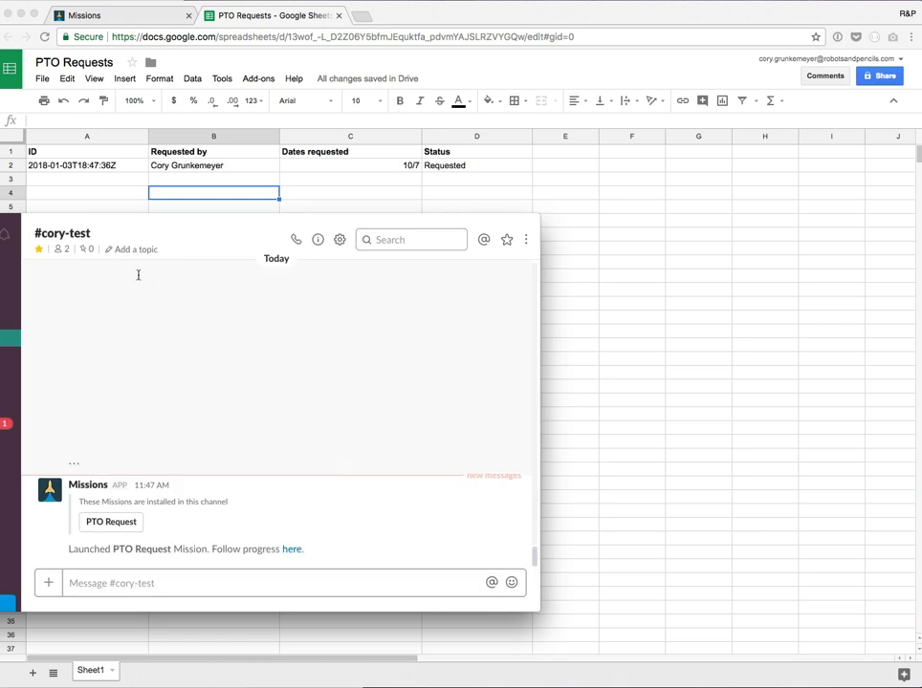
{"action": "mouse_move", "coordinate": [437, 176]}
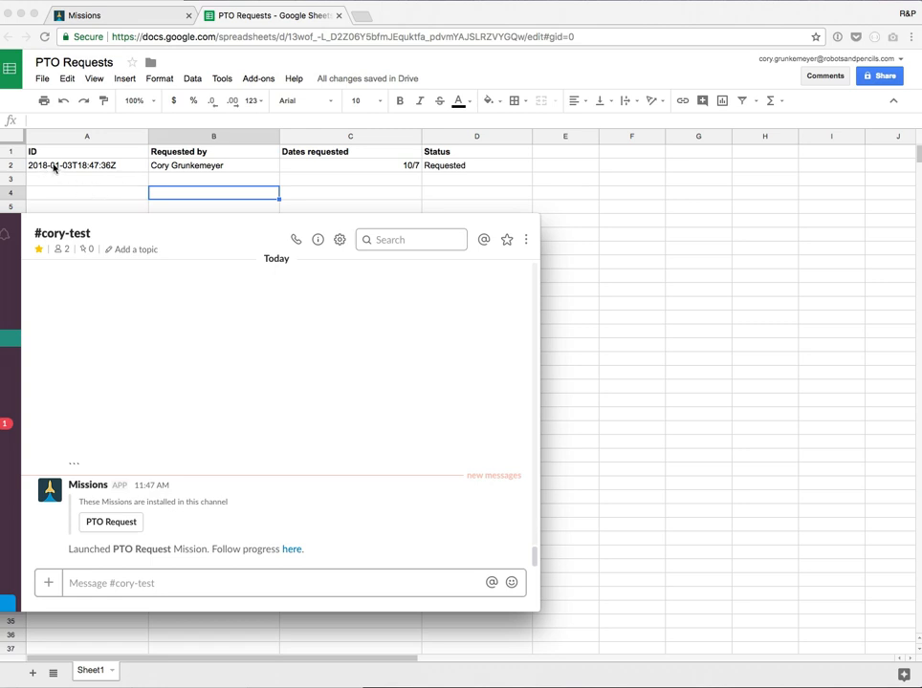
{"action": "mouse_move", "coordinate": [94, 170]}
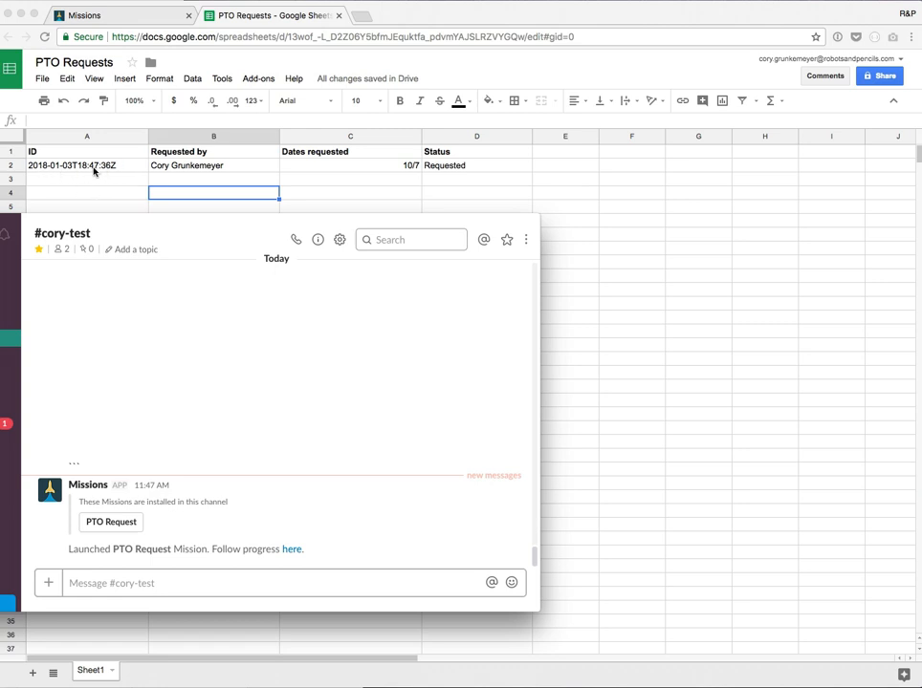
{"action": "mouse_move", "coordinate": [202, 168]}
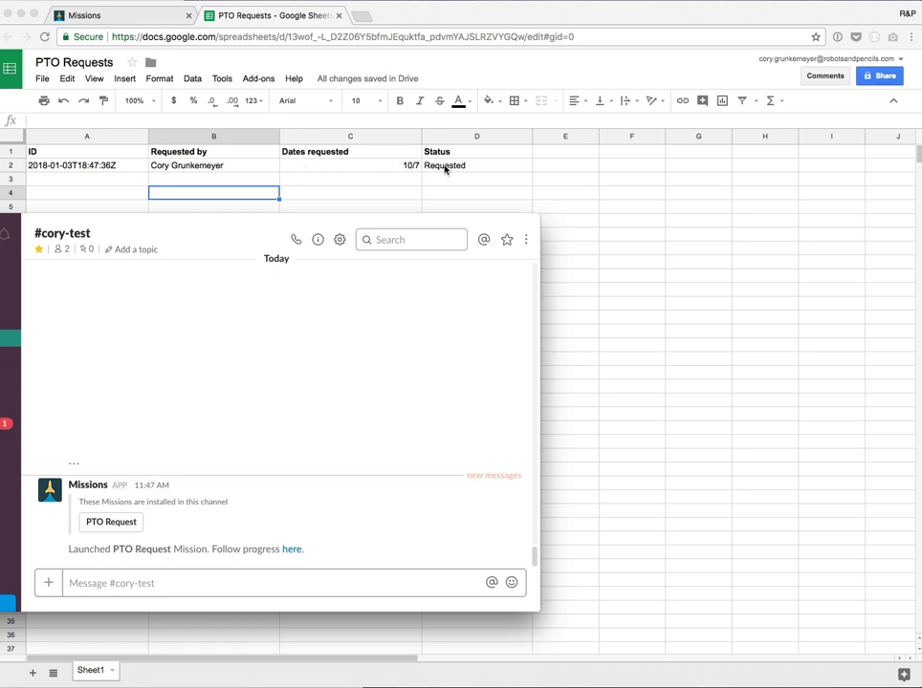
{"action": "mouse_move", "coordinate": [457, 168]}
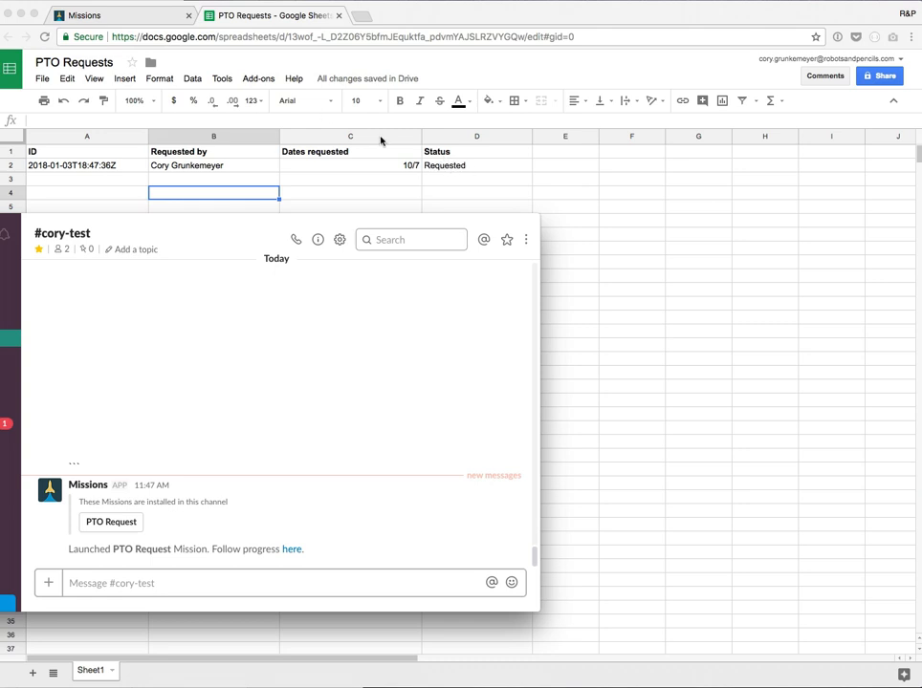
Add a Yes/No branching step to the PTO Request mission.
{"action": "left_click", "coordinate": [84, 15]}
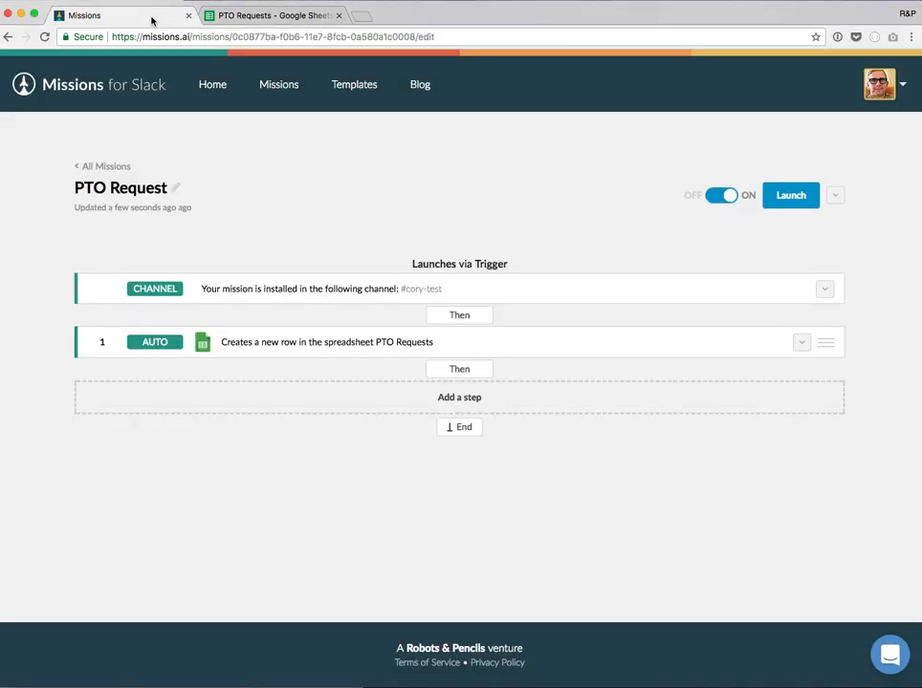
{"action": "left_click", "coordinate": [459, 396]}
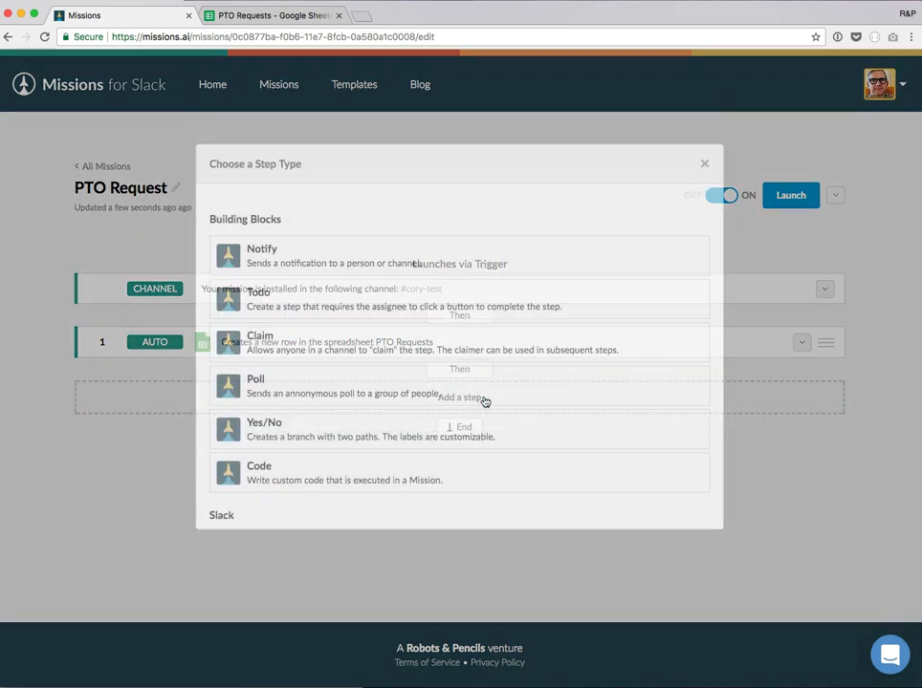
{"action": "left_click", "coordinate": [704, 164]}
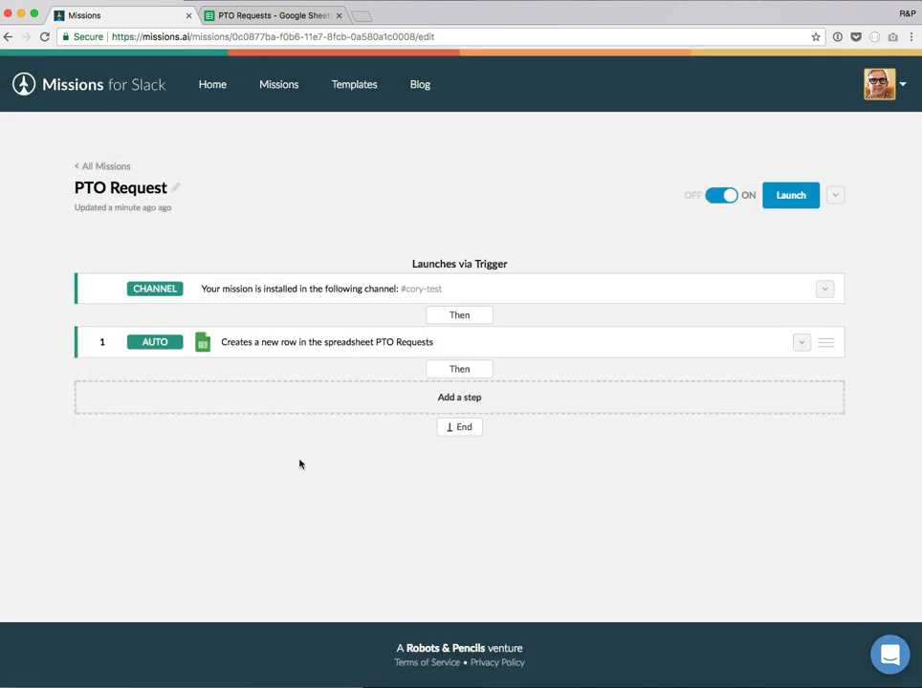
{"action": "left_click", "coordinate": [459, 396]}
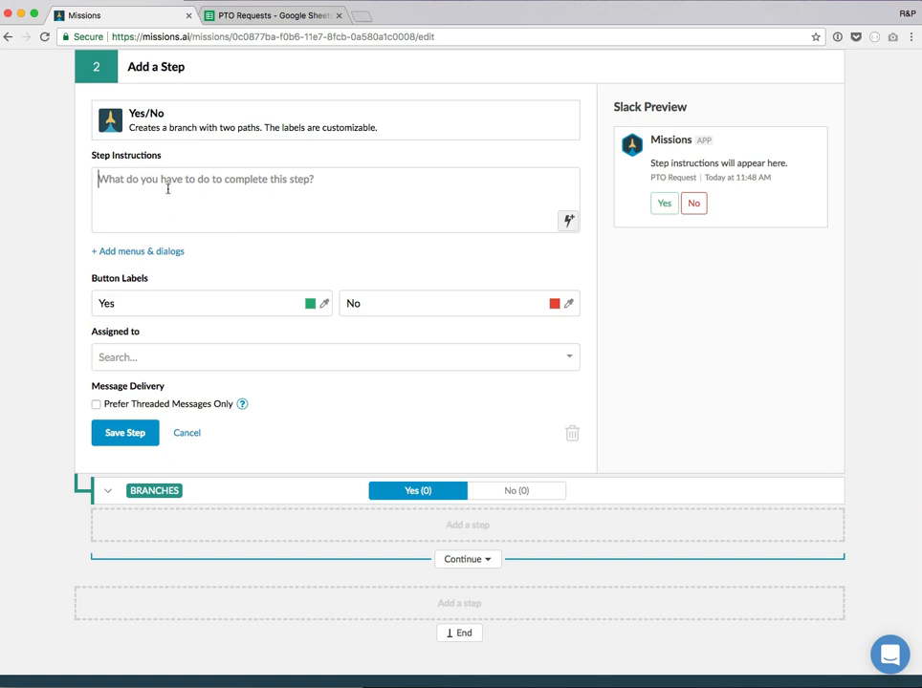
Write the step instructions naming the launcher and the requested time-off dates.
{"action": "left_click", "coordinate": [568, 222]}
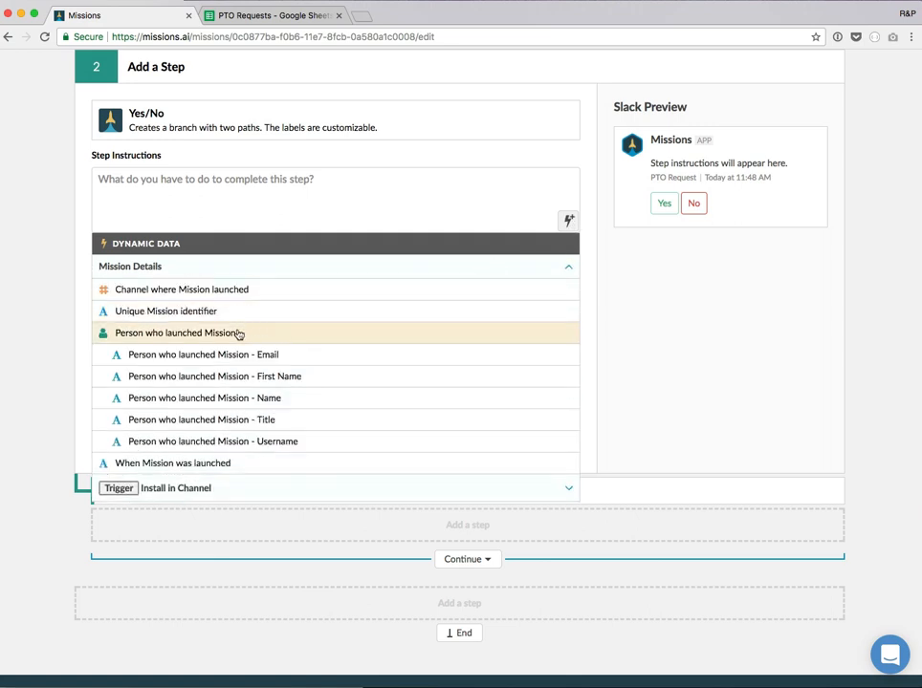
{"action": "left_click", "coordinate": [176, 332]}
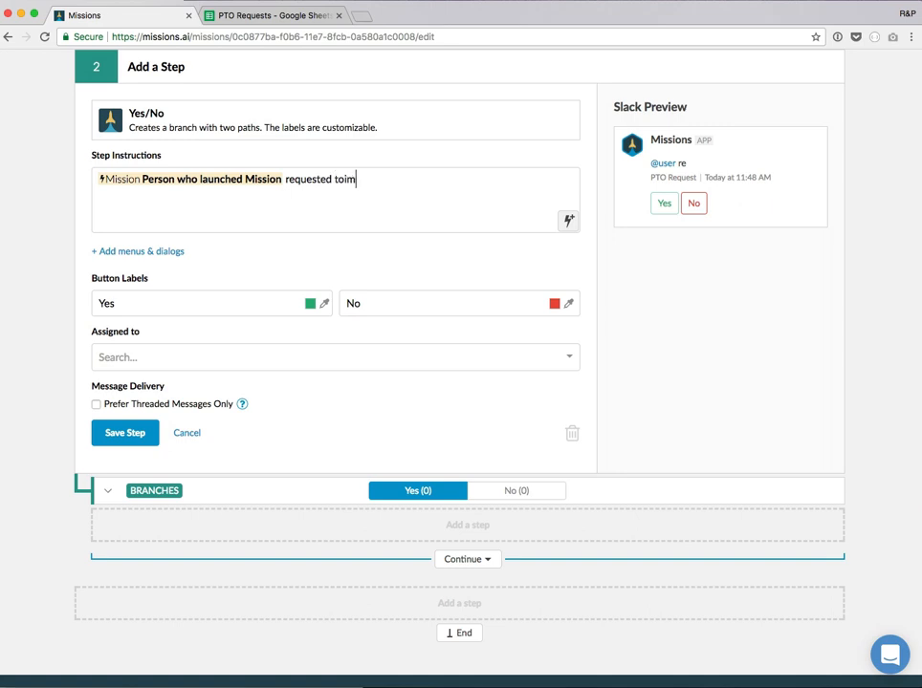
{"action": "type", "text": "ime off:"}
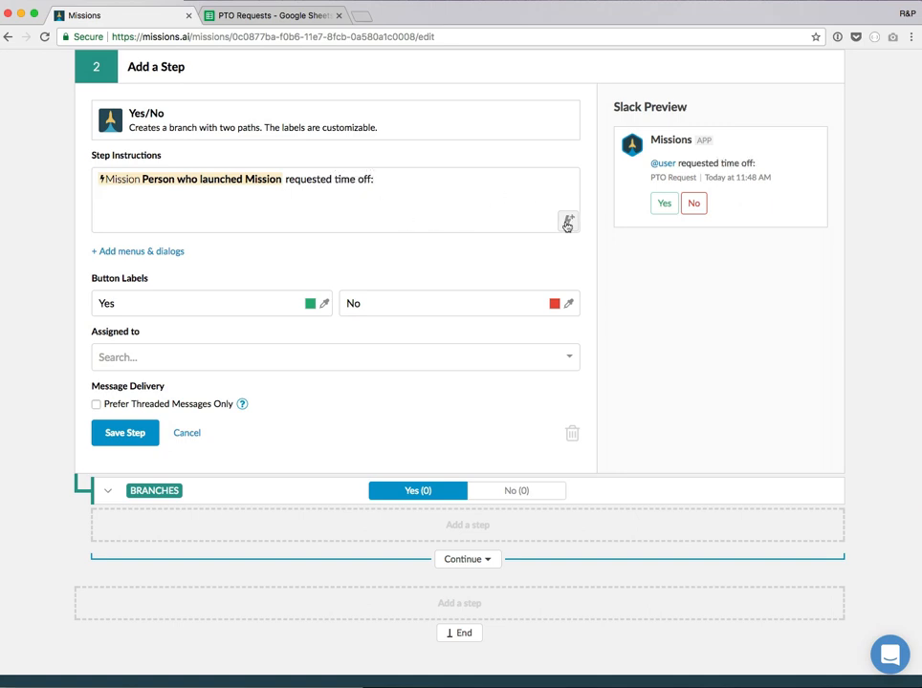
{"action": "left_click", "coordinate": [568, 222]}
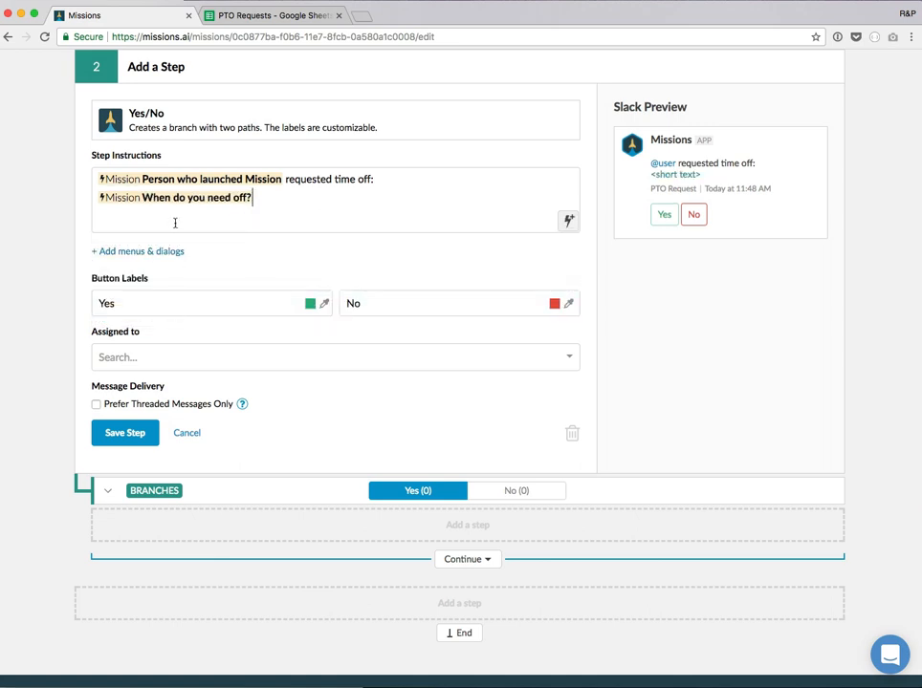
{"action": "mouse_move", "coordinate": [123, 304]}
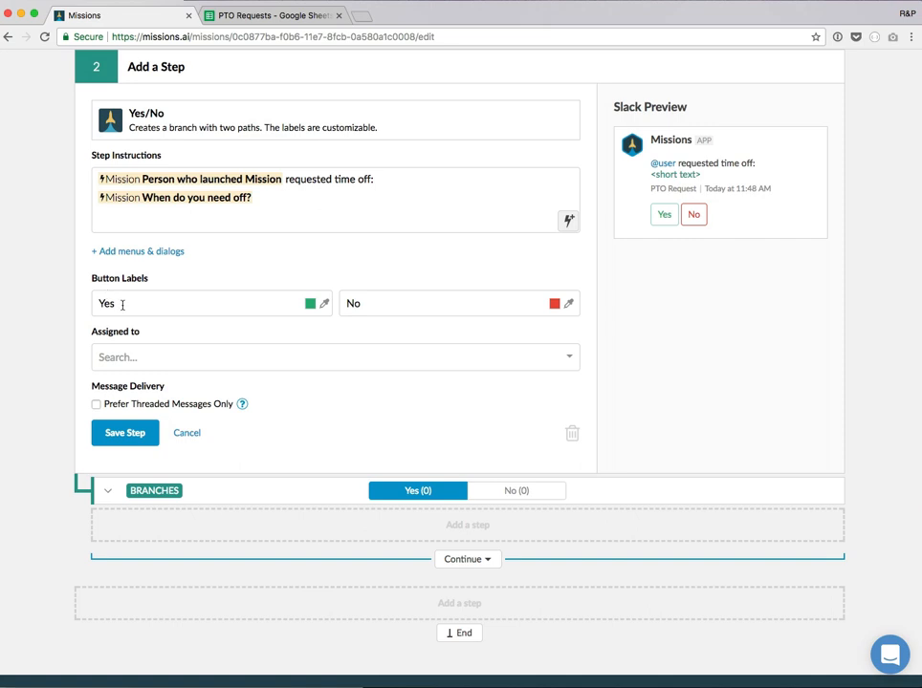
{"action": "type", "text": "Approve"}
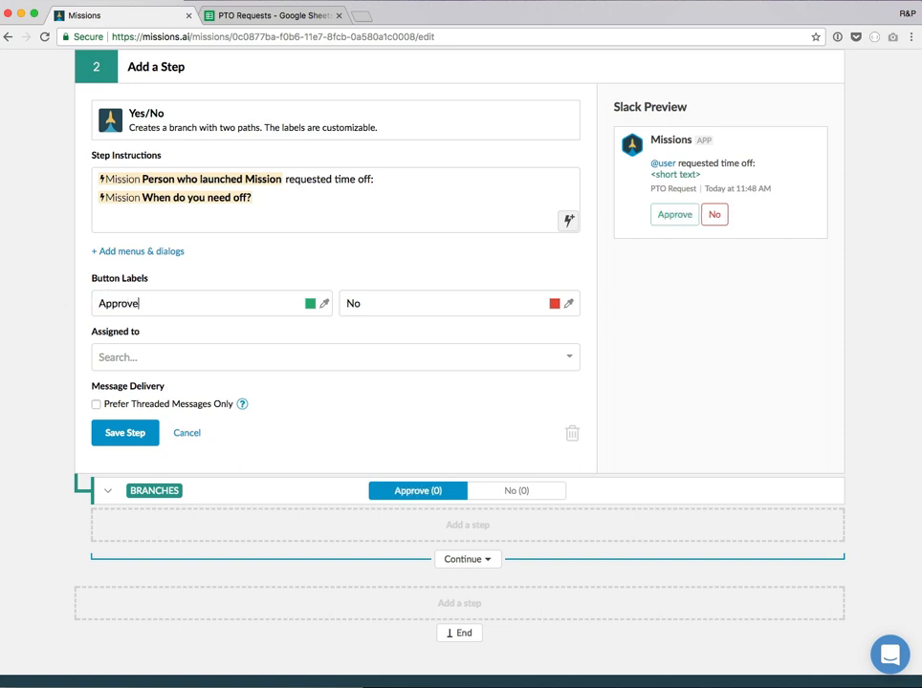
{"action": "type", "text": "Deny"}
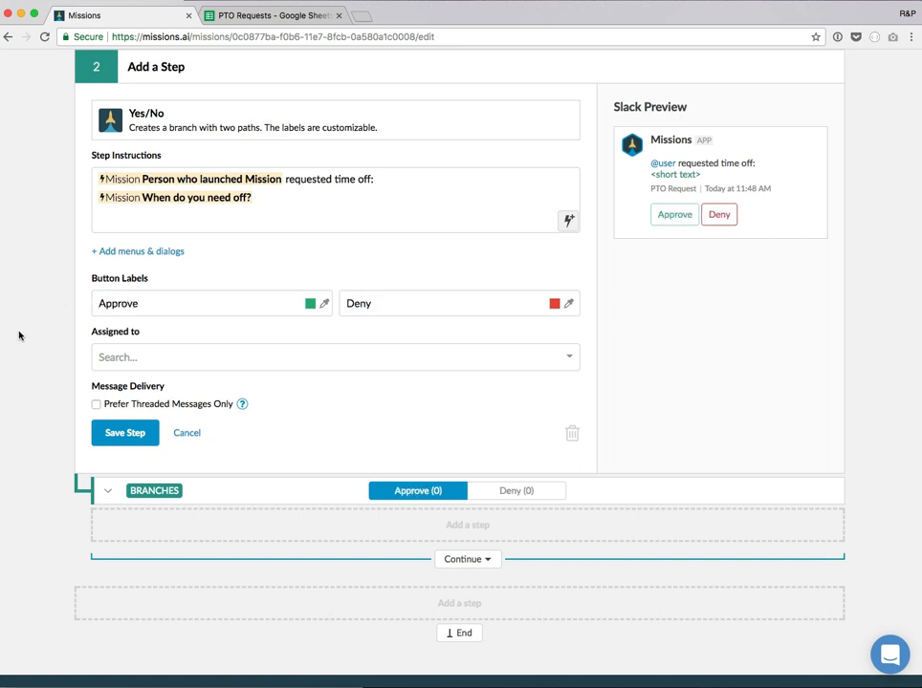
{"action": "type", "text": "Cory Grunkemeyer"}
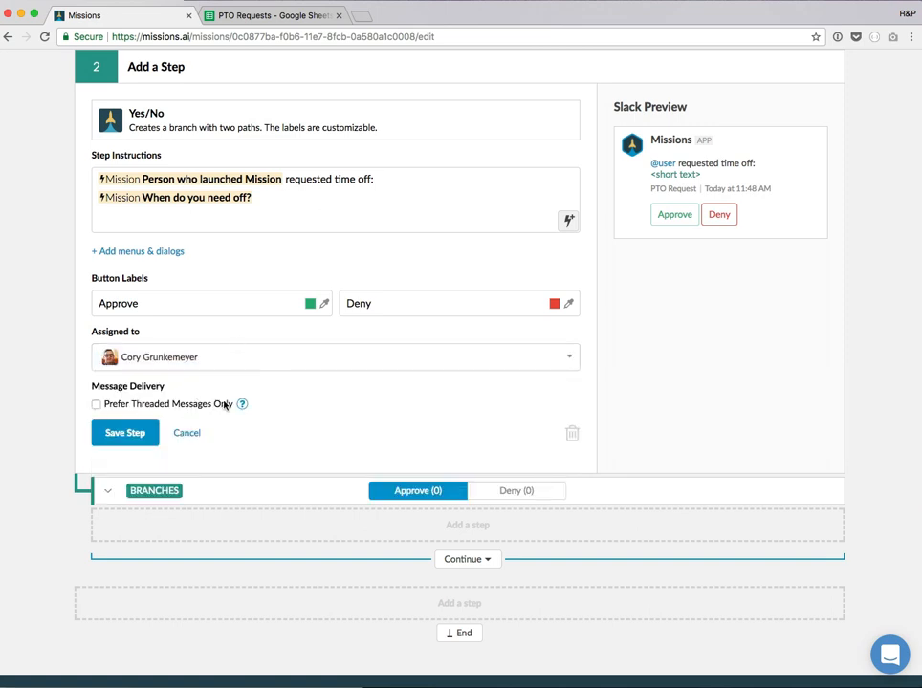
{"action": "mouse_move", "coordinate": [204, 386]}
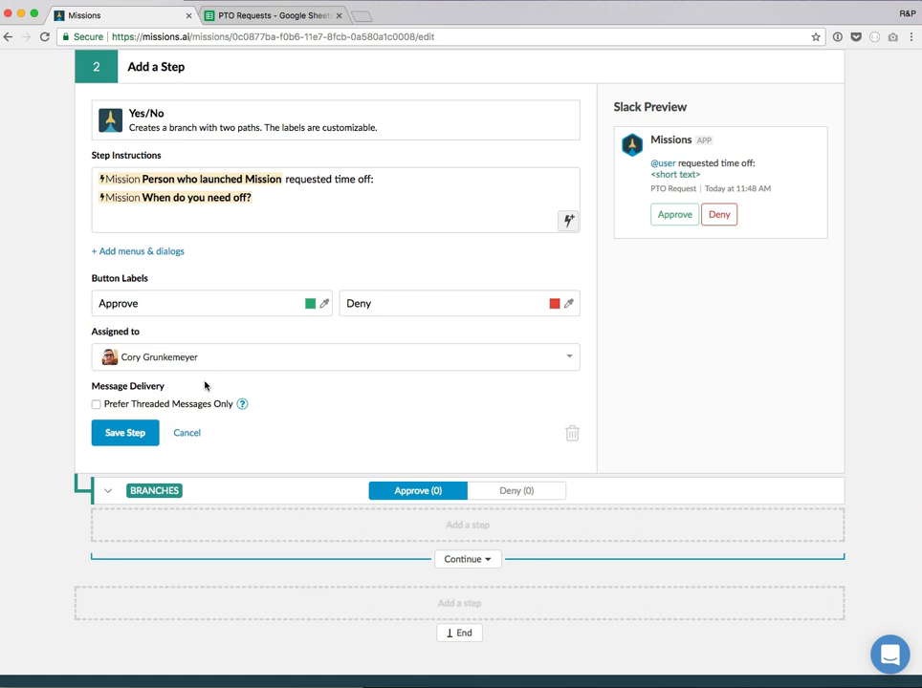
{"action": "mouse_move", "coordinate": [214, 383]}
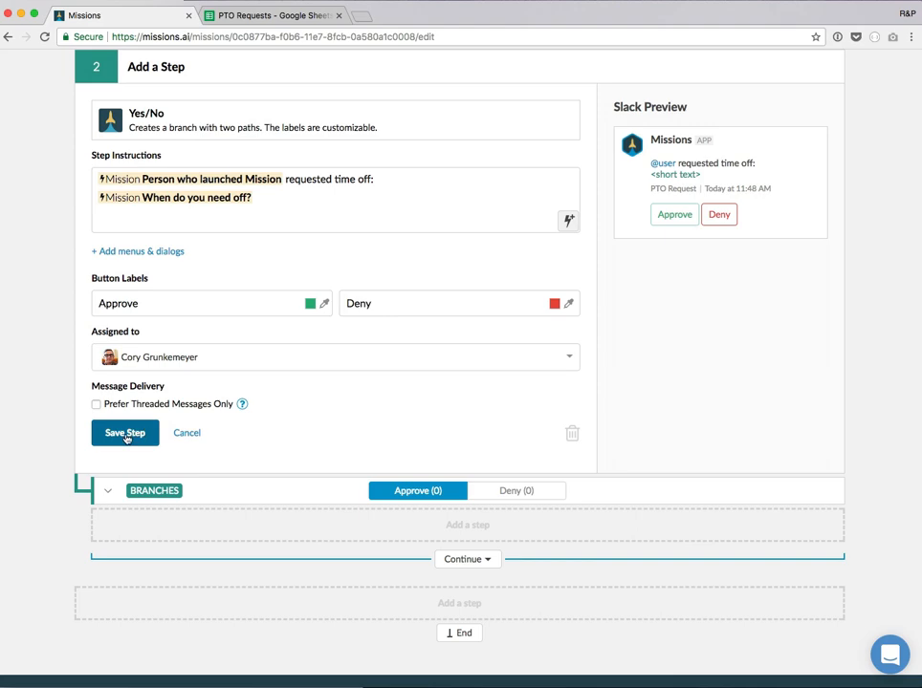
{"action": "left_click", "coordinate": [124, 432]}
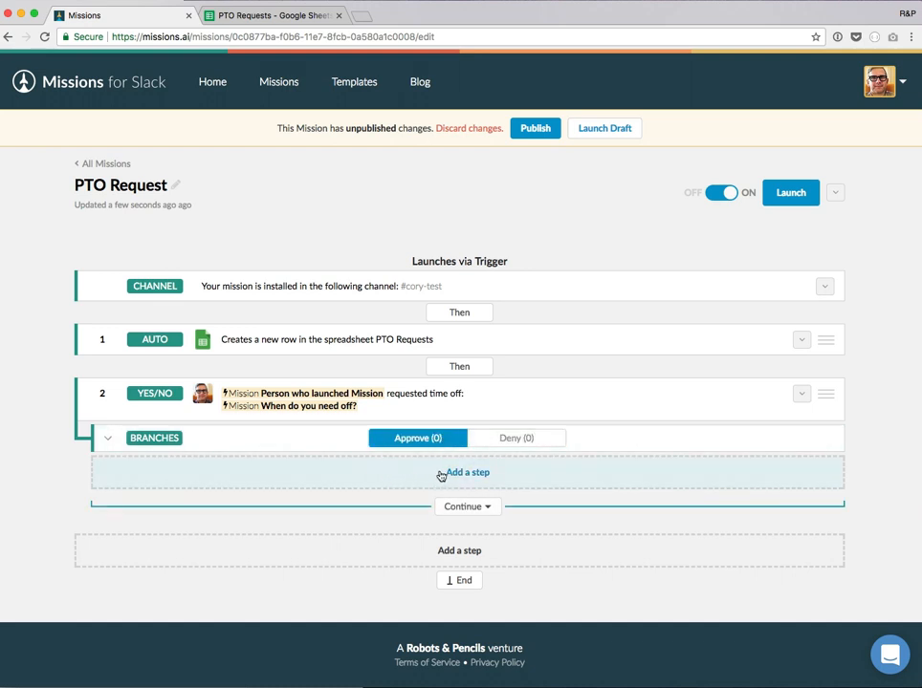
{"action": "mouse_move", "coordinate": [386, 421]}
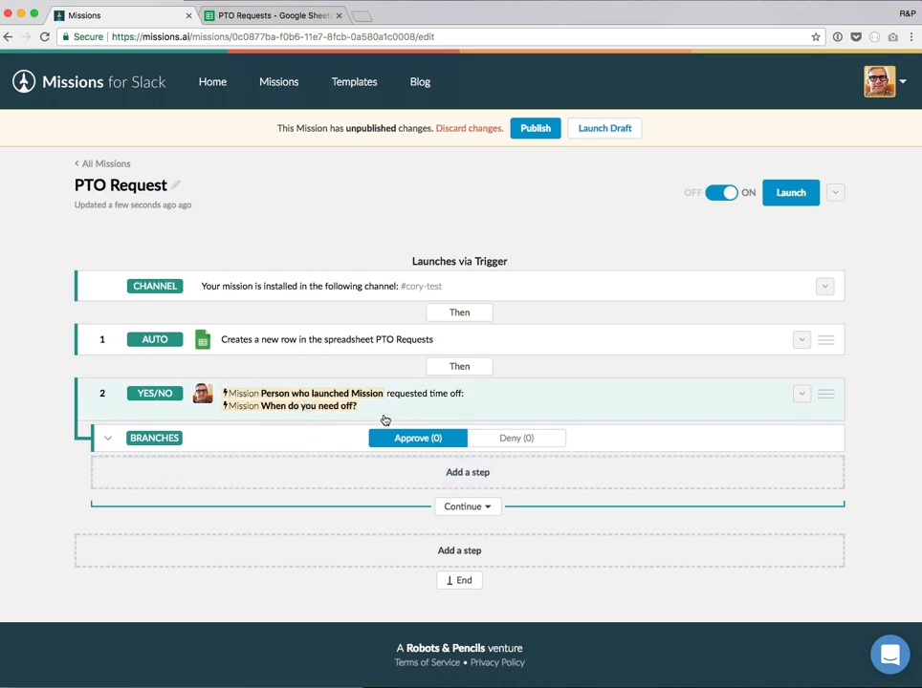
Add a Google Sheets 'Update a row' step under the Approve branch.
{"action": "left_click", "coordinate": [467, 471]}
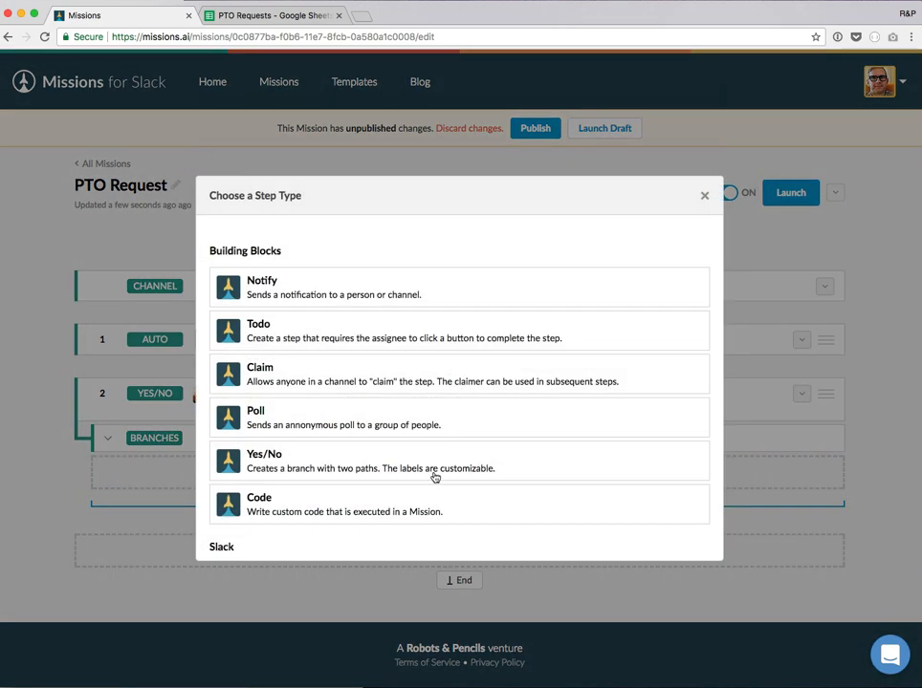
{"action": "scroll", "scroll_direction": "down", "scroll_amount": 3}
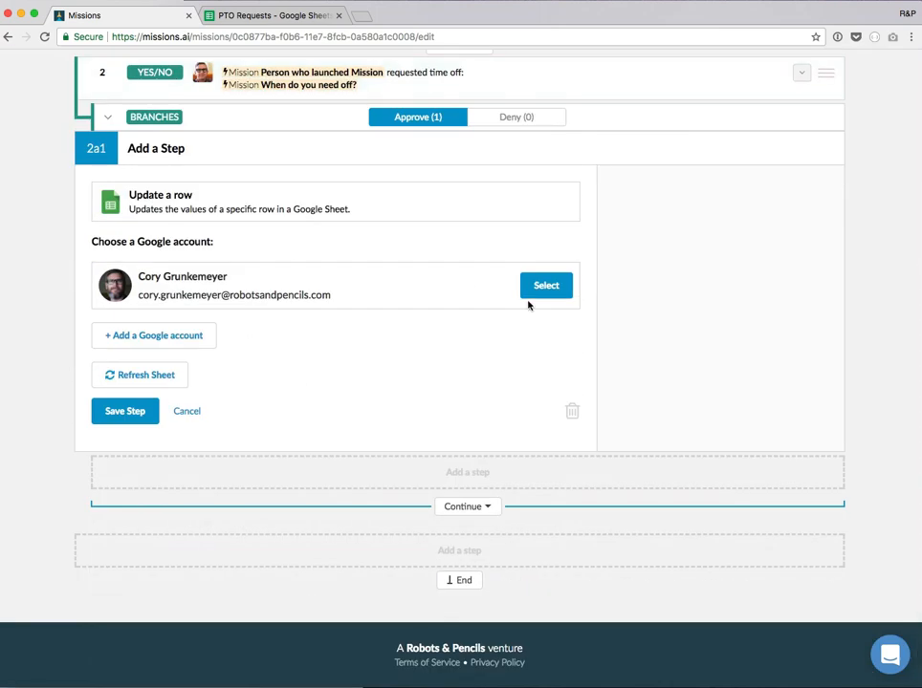
{"action": "left_click", "coordinate": [546, 285]}
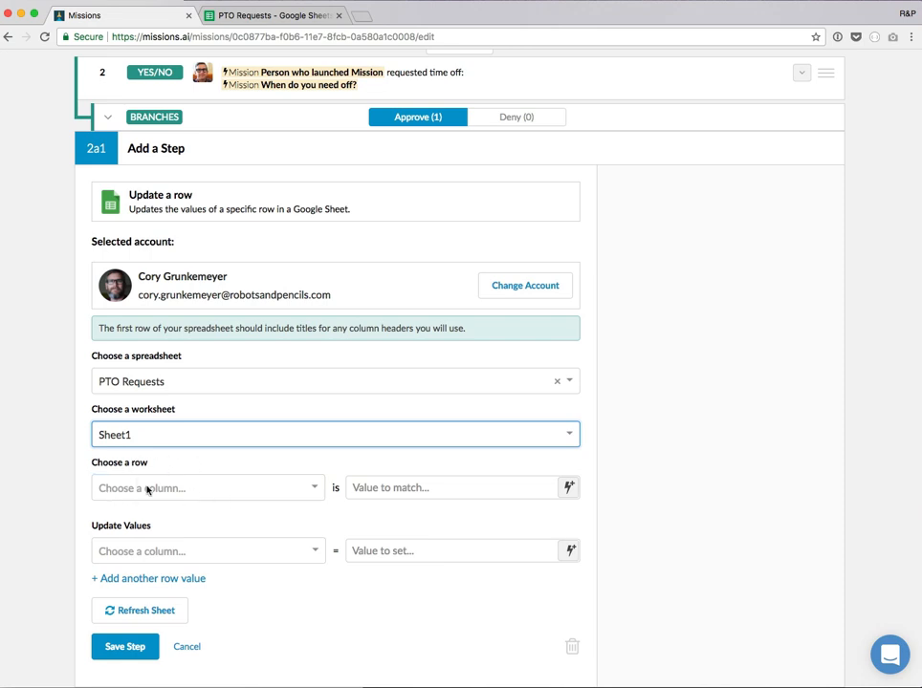
{"action": "left_click", "coordinate": [271, 16]}
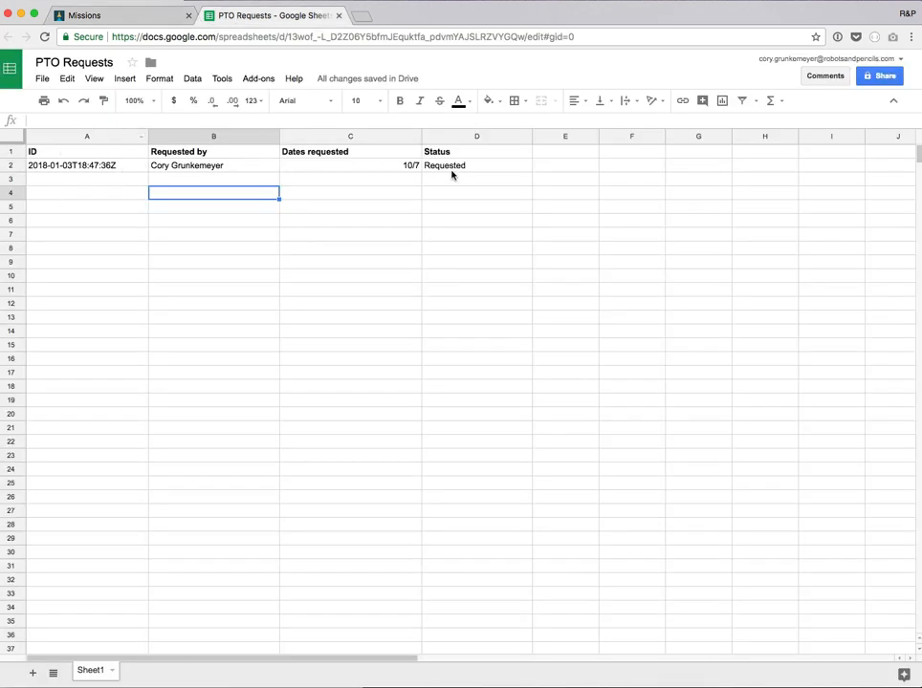
{"action": "left_click", "coordinate": [84, 15]}
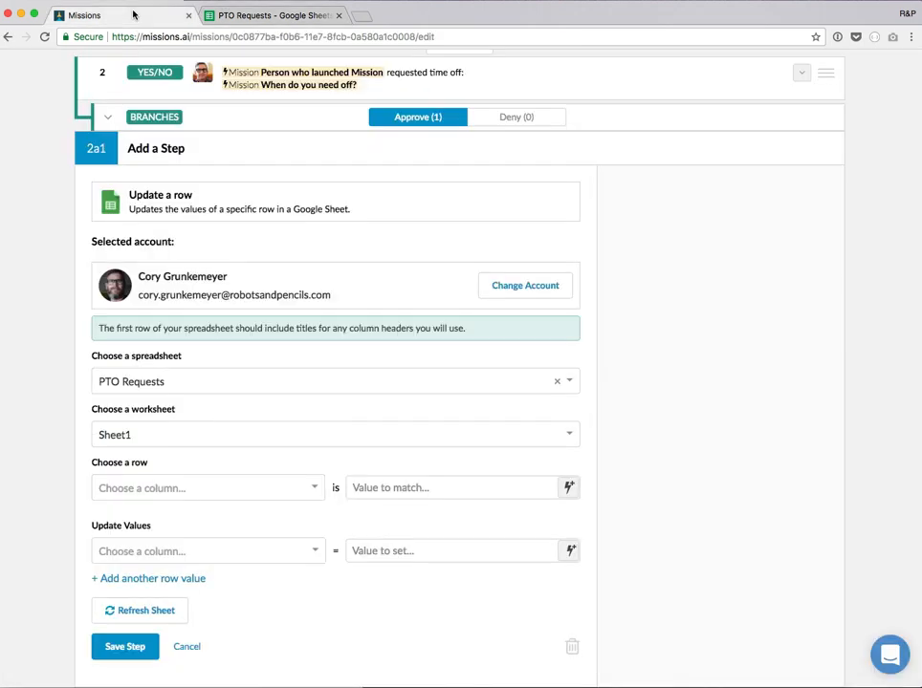
Match the row whose ID equals the time the mission was launched.
{"action": "left_click", "coordinate": [206, 487]}
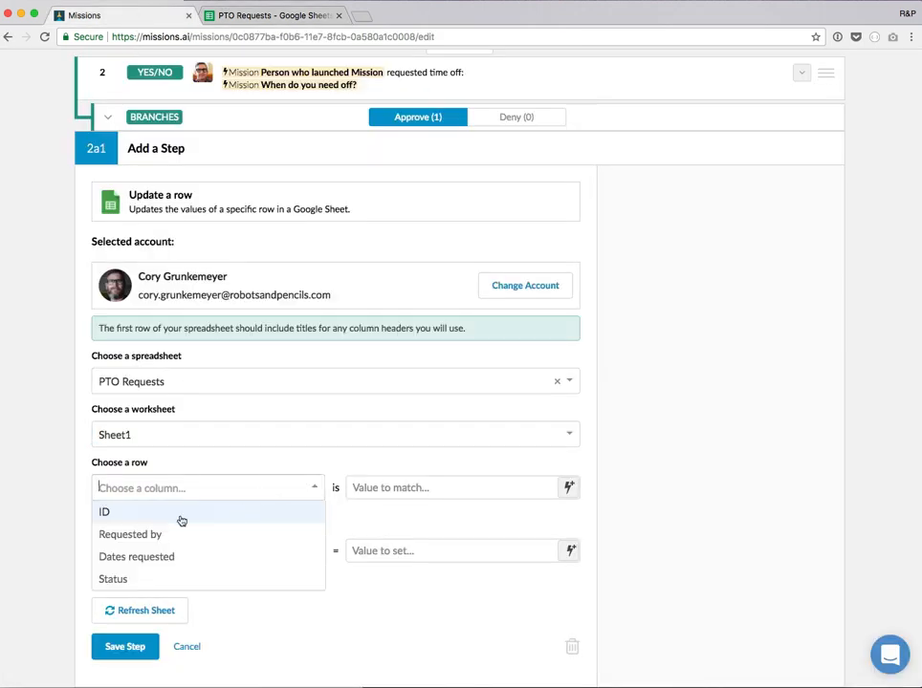
{"action": "left_click", "coordinate": [104, 512]}
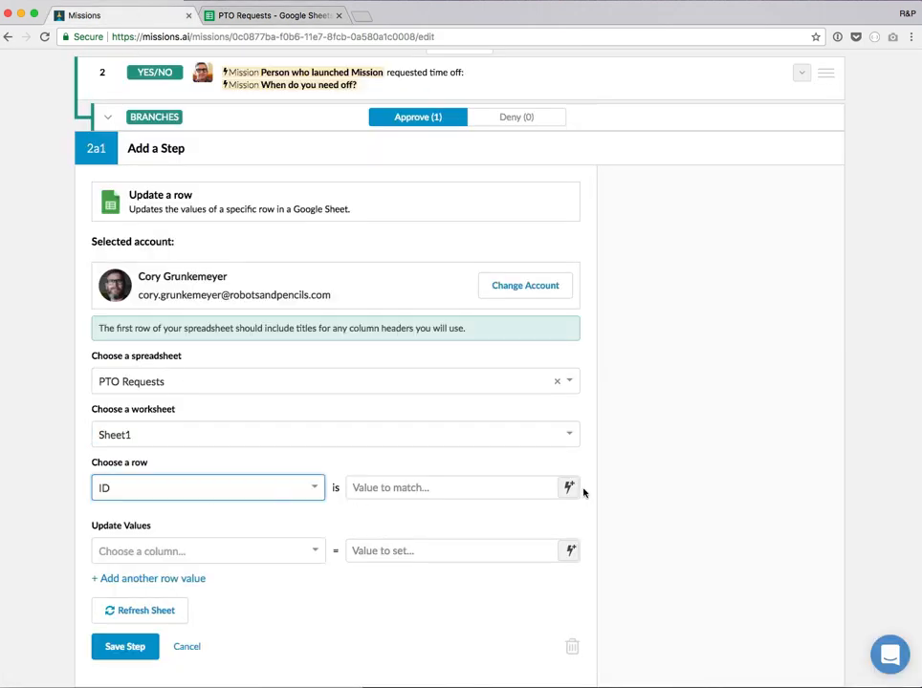
{"action": "left_click", "coordinate": [567, 488]}
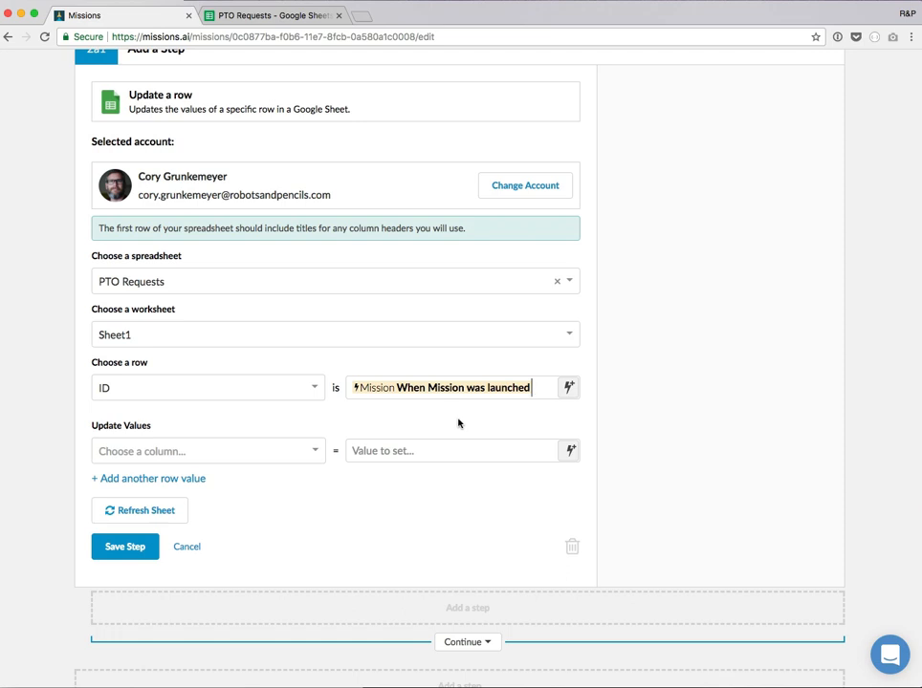
{"action": "mouse_move", "coordinate": [90, 436]}
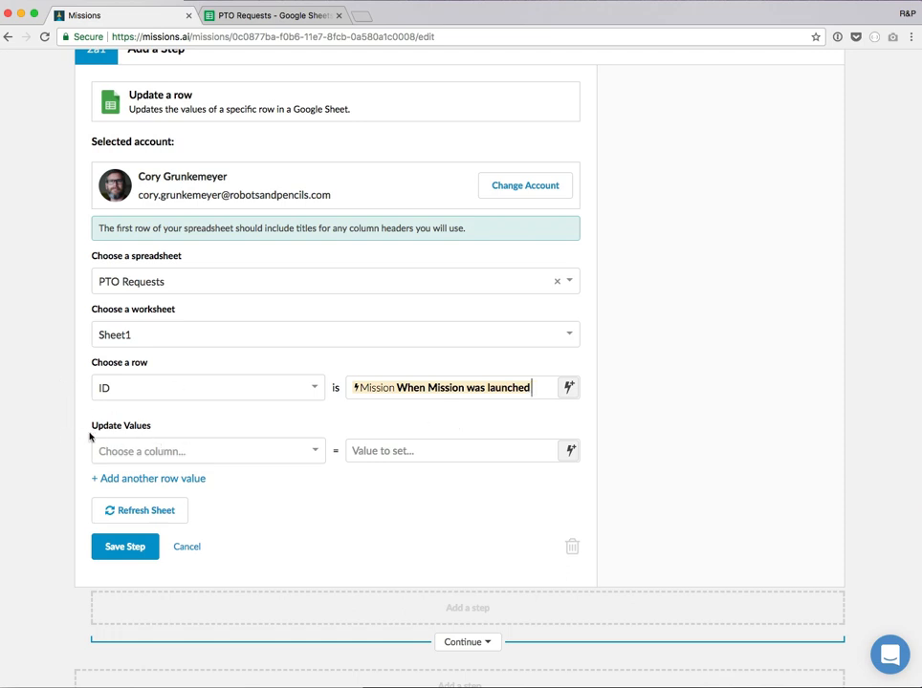
Set the Status column to Approved and save the row update step.
{"action": "left_click", "coordinate": [207, 451]}
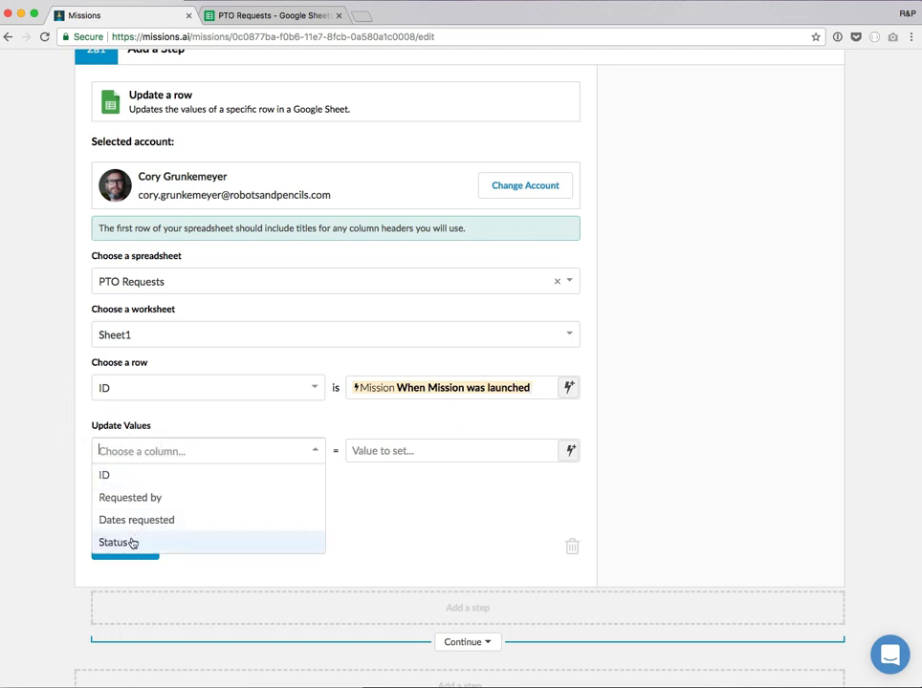
{"action": "left_click", "coordinate": [115, 543]}
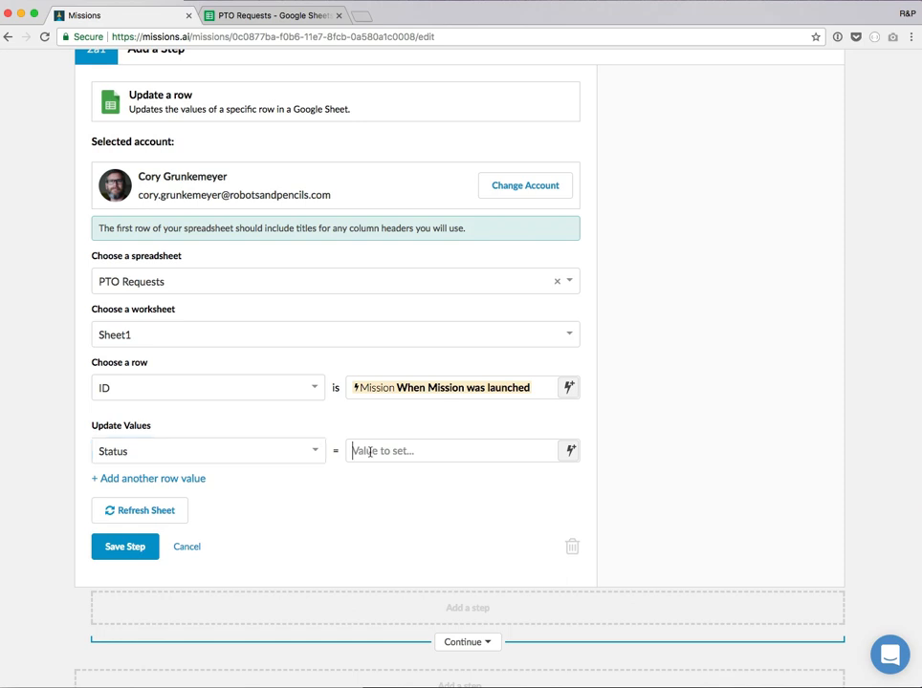
{"action": "type", "text": "Approve"}
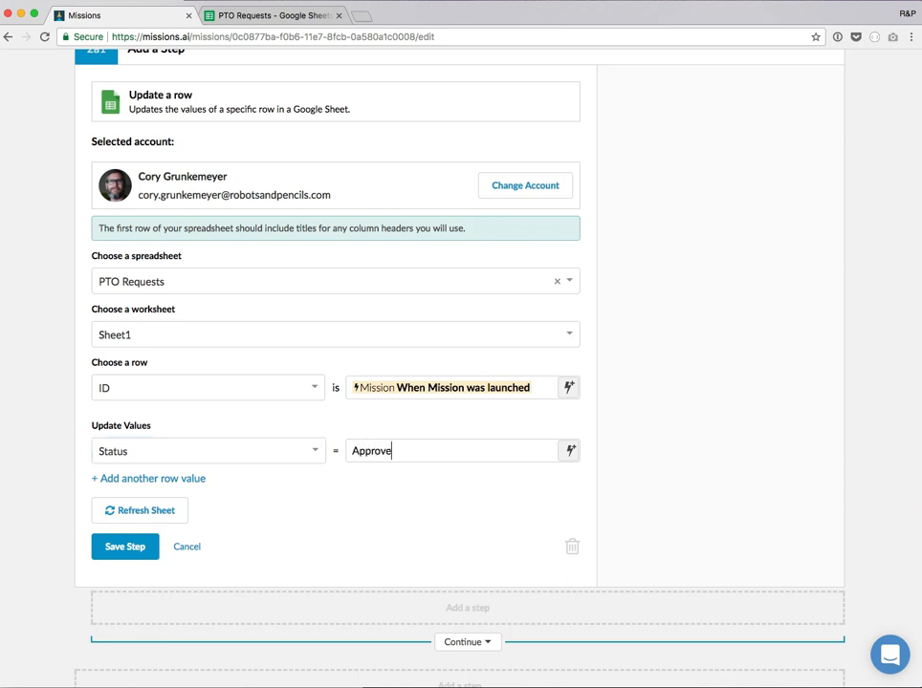
{"action": "type", "text": "d"}
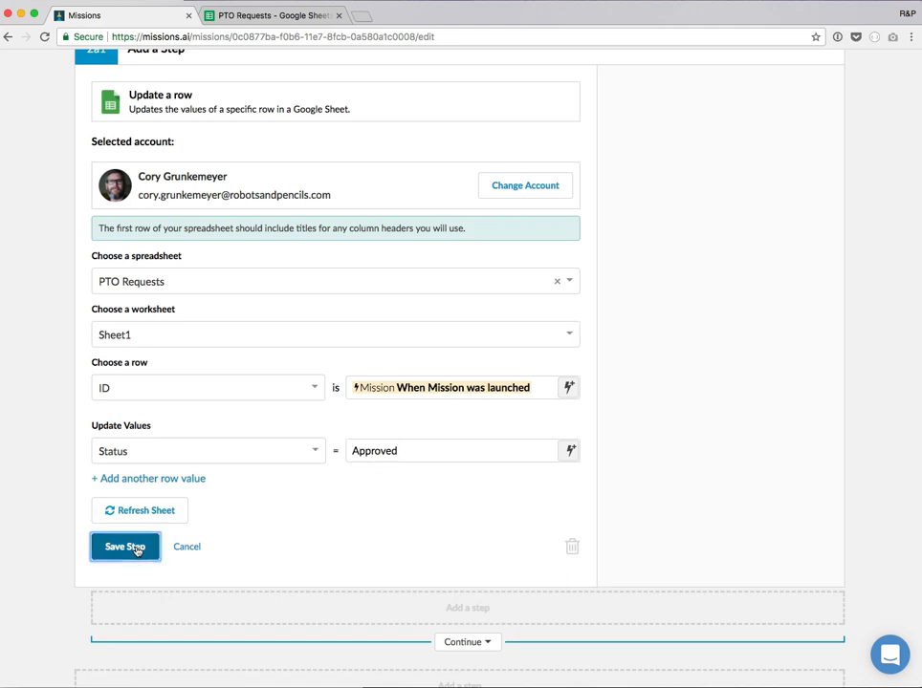
{"action": "left_click", "coordinate": [124, 546]}
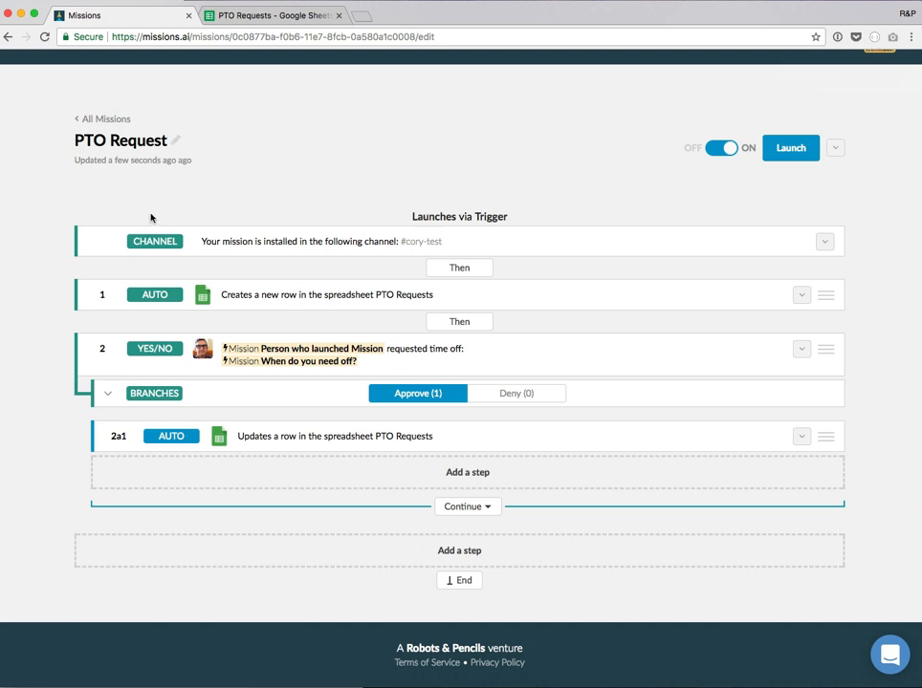
{"action": "mouse_move", "coordinate": [325, 248]}
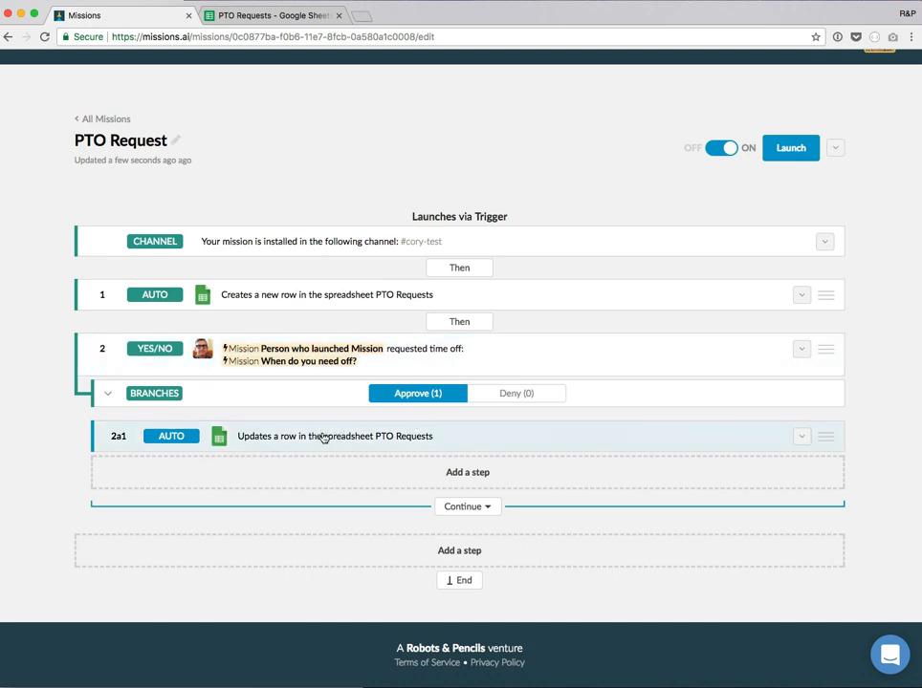
Switch to the Slack window showing #cory-test to test the mission.
{"action": "left_click", "coordinate": [271, 15]}
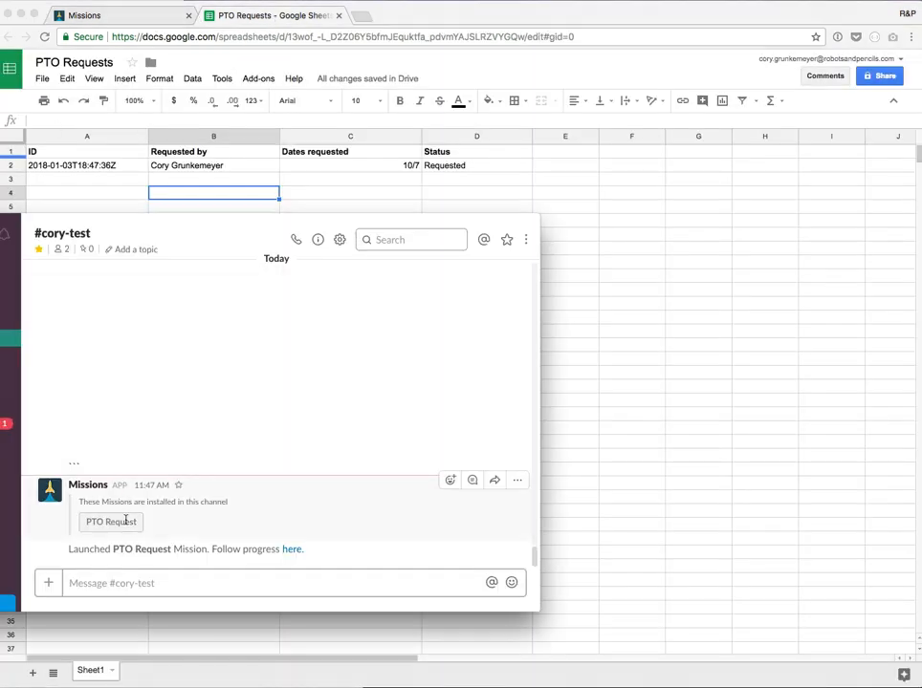
Launch a PTO Request for 12/16, logging a second Requested row in the sheet.
{"action": "left_click", "coordinate": [110, 520]}
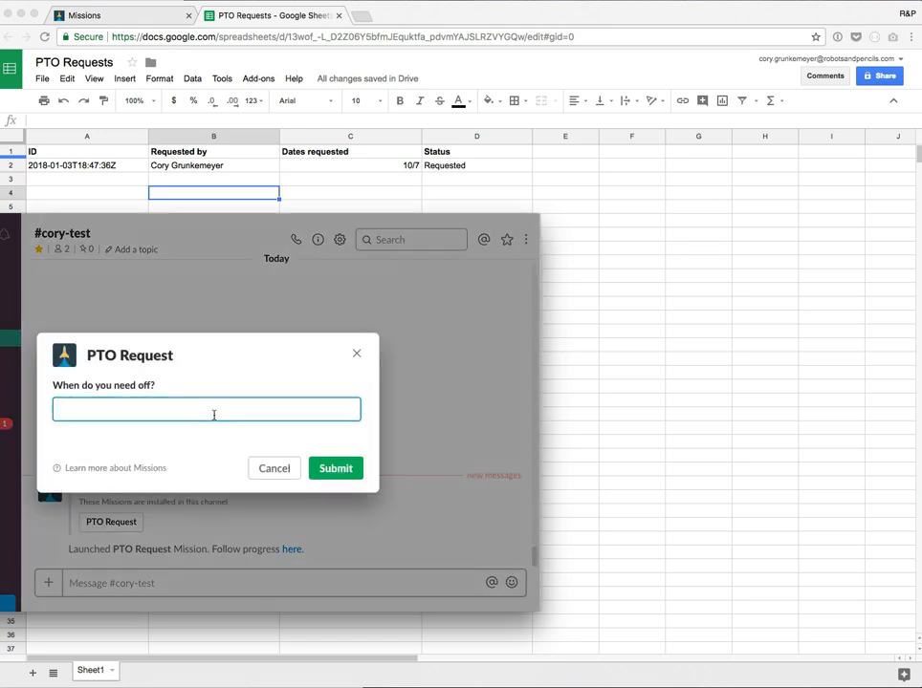
{"action": "type", "text": "12/16"}
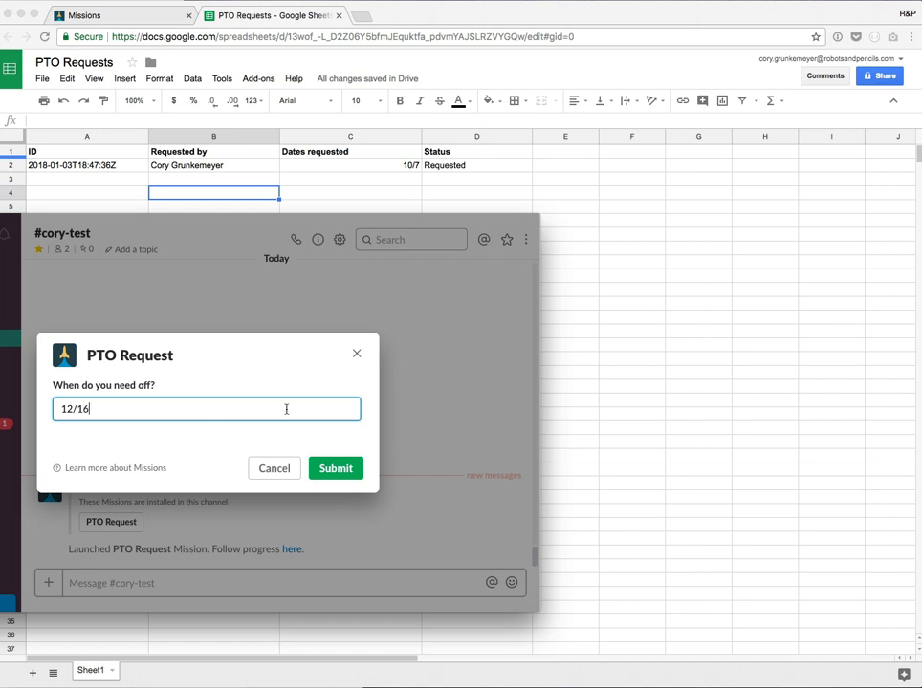
{"action": "left_click", "coordinate": [329, 469]}
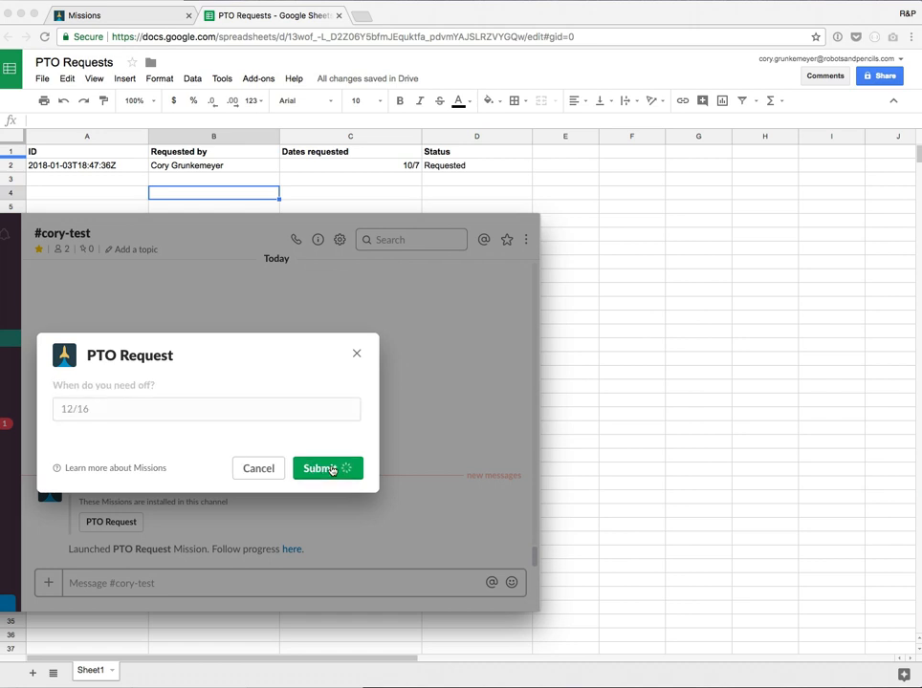
{"action": "left_click", "coordinate": [321, 466]}
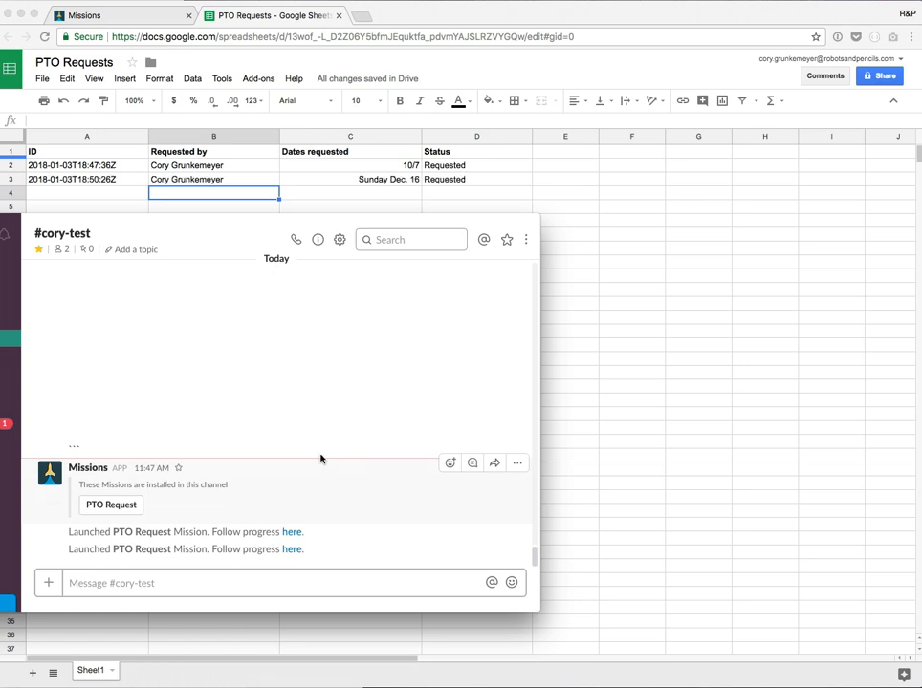
{"action": "mouse_move", "coordinate": [266, 188]}
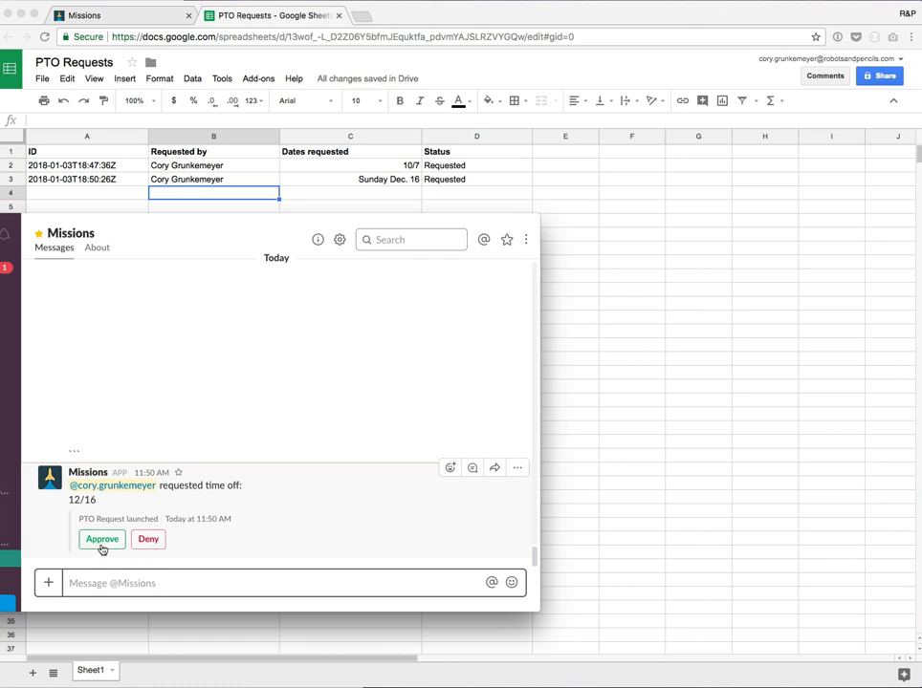
Approve the request in the Missions DM, changing the row's status to Approved.
{"action": "left_click", "coordinate": [102, 539]}
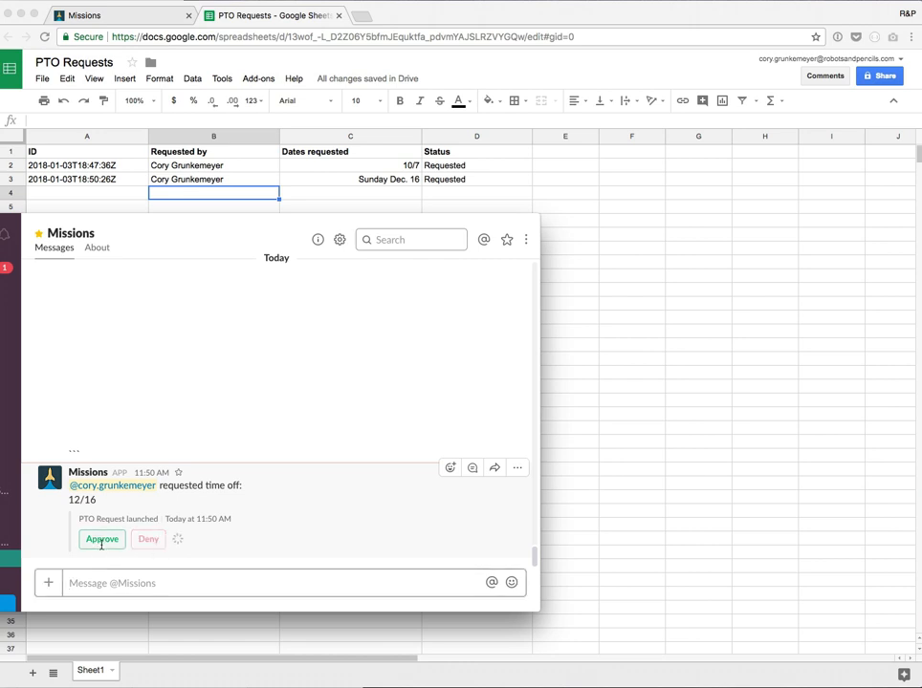
{"action": "left_click", "coordinate": [101, 539]}
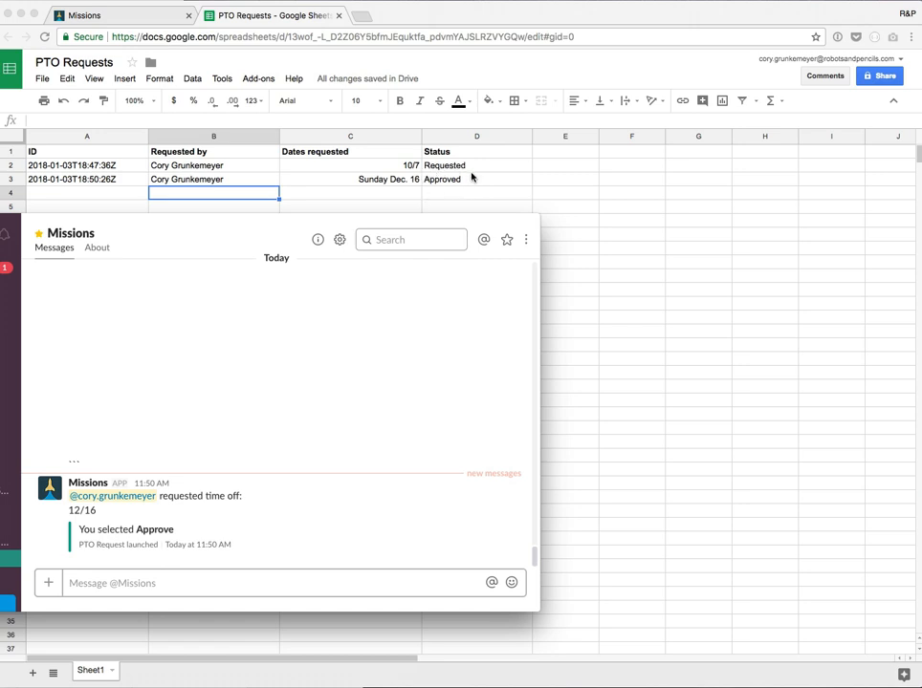
{"action": "mouse_move", "coordinate": [412, 191]}
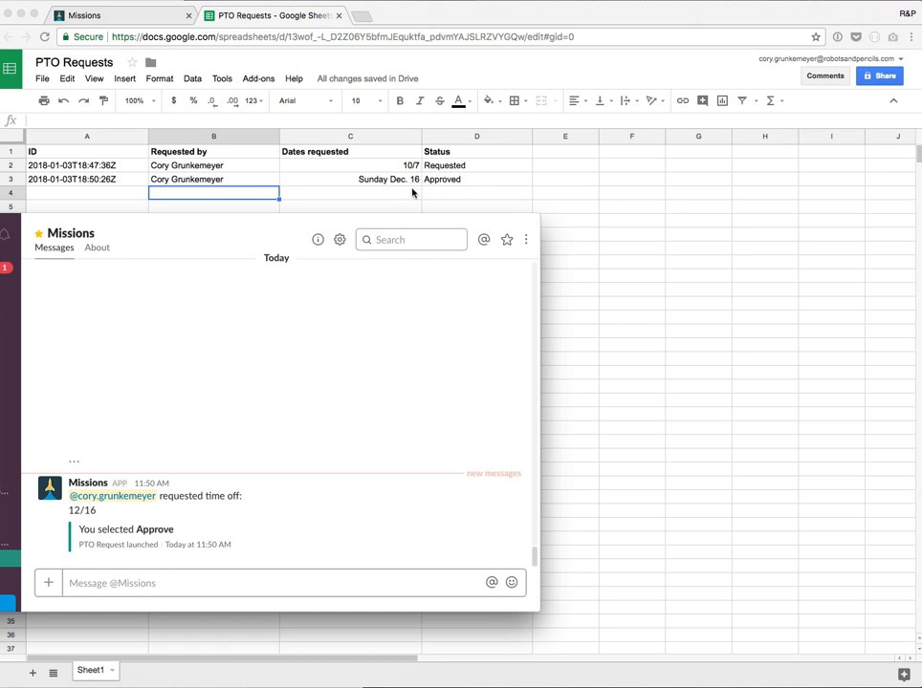